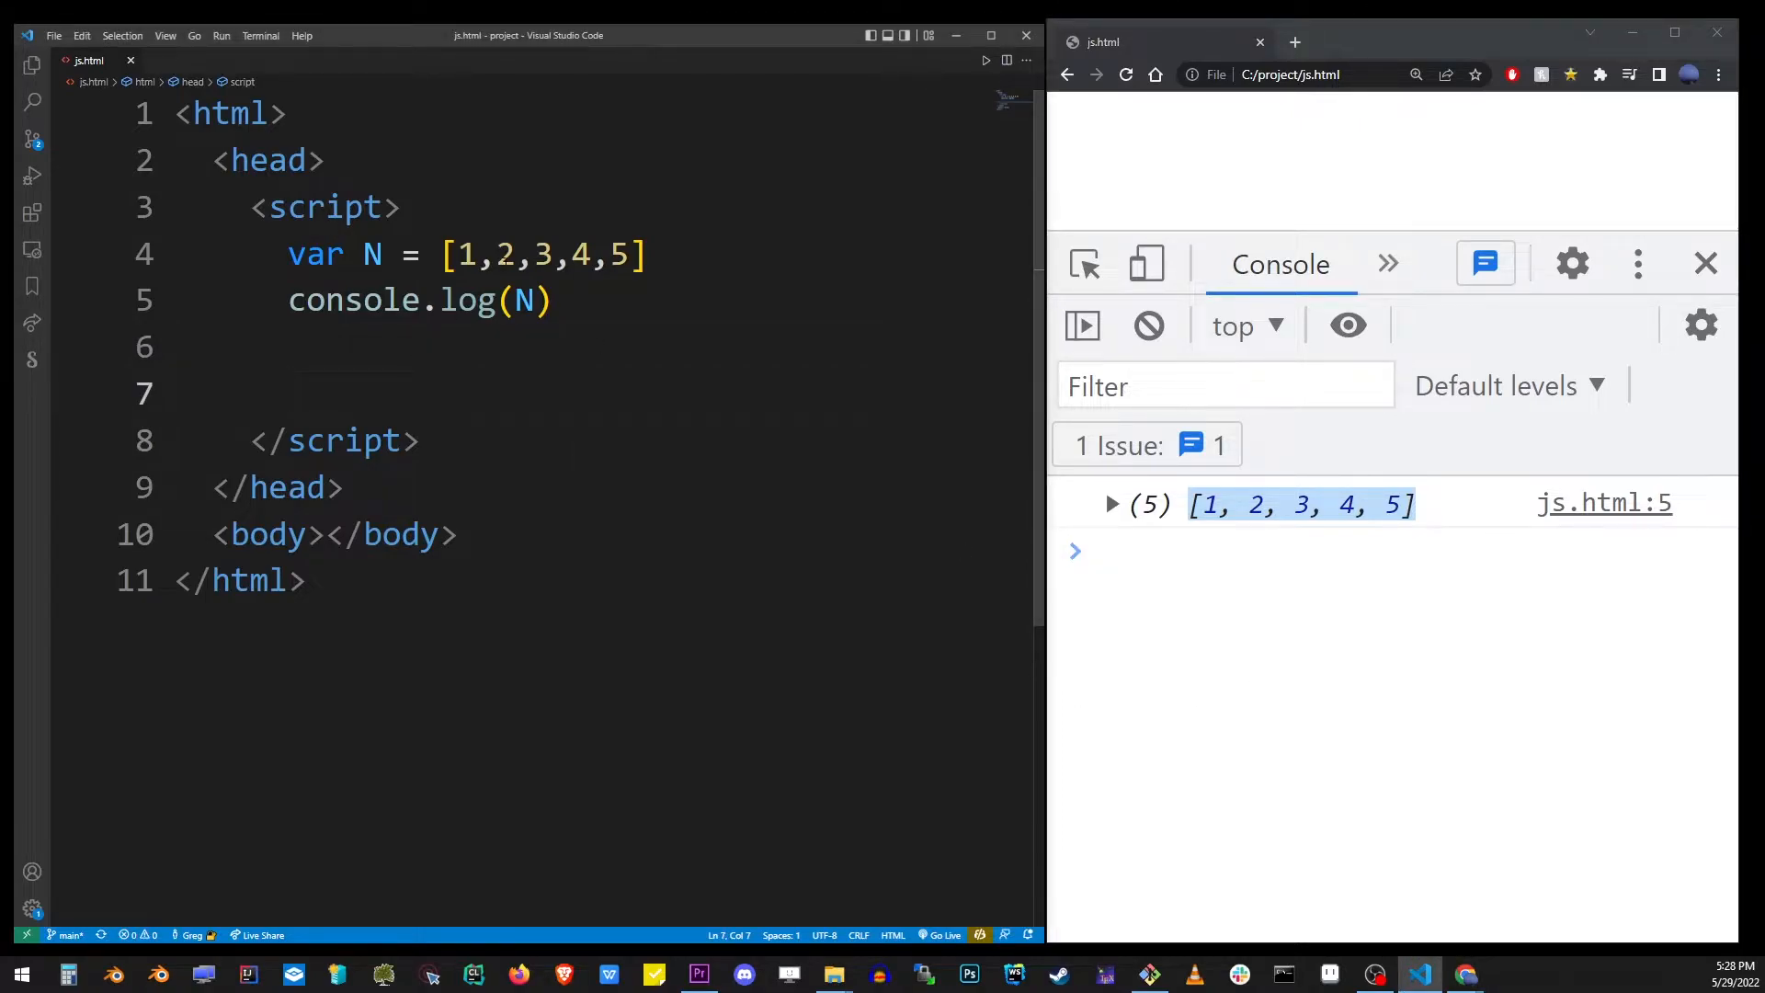
# Step: Begin a N.splice( call on the empty line 7 below console.log(N)
pyautogui.doubleClick(505, 255)
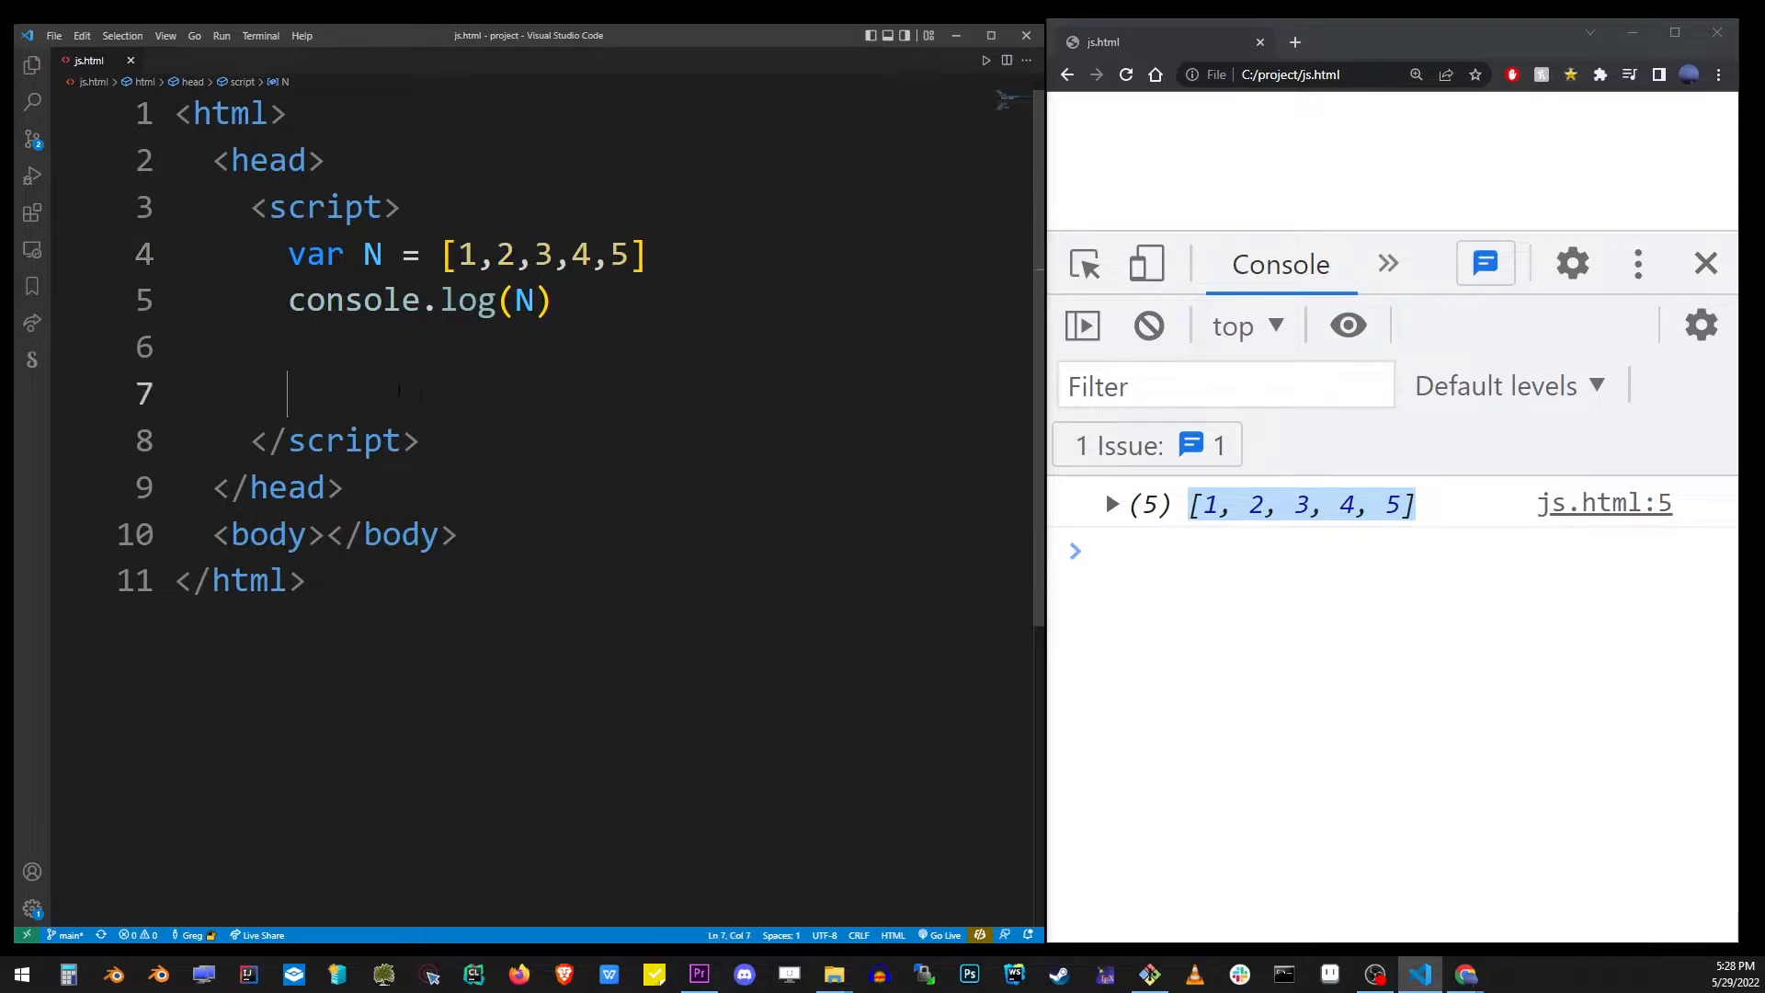
pyautogui.write('N.')
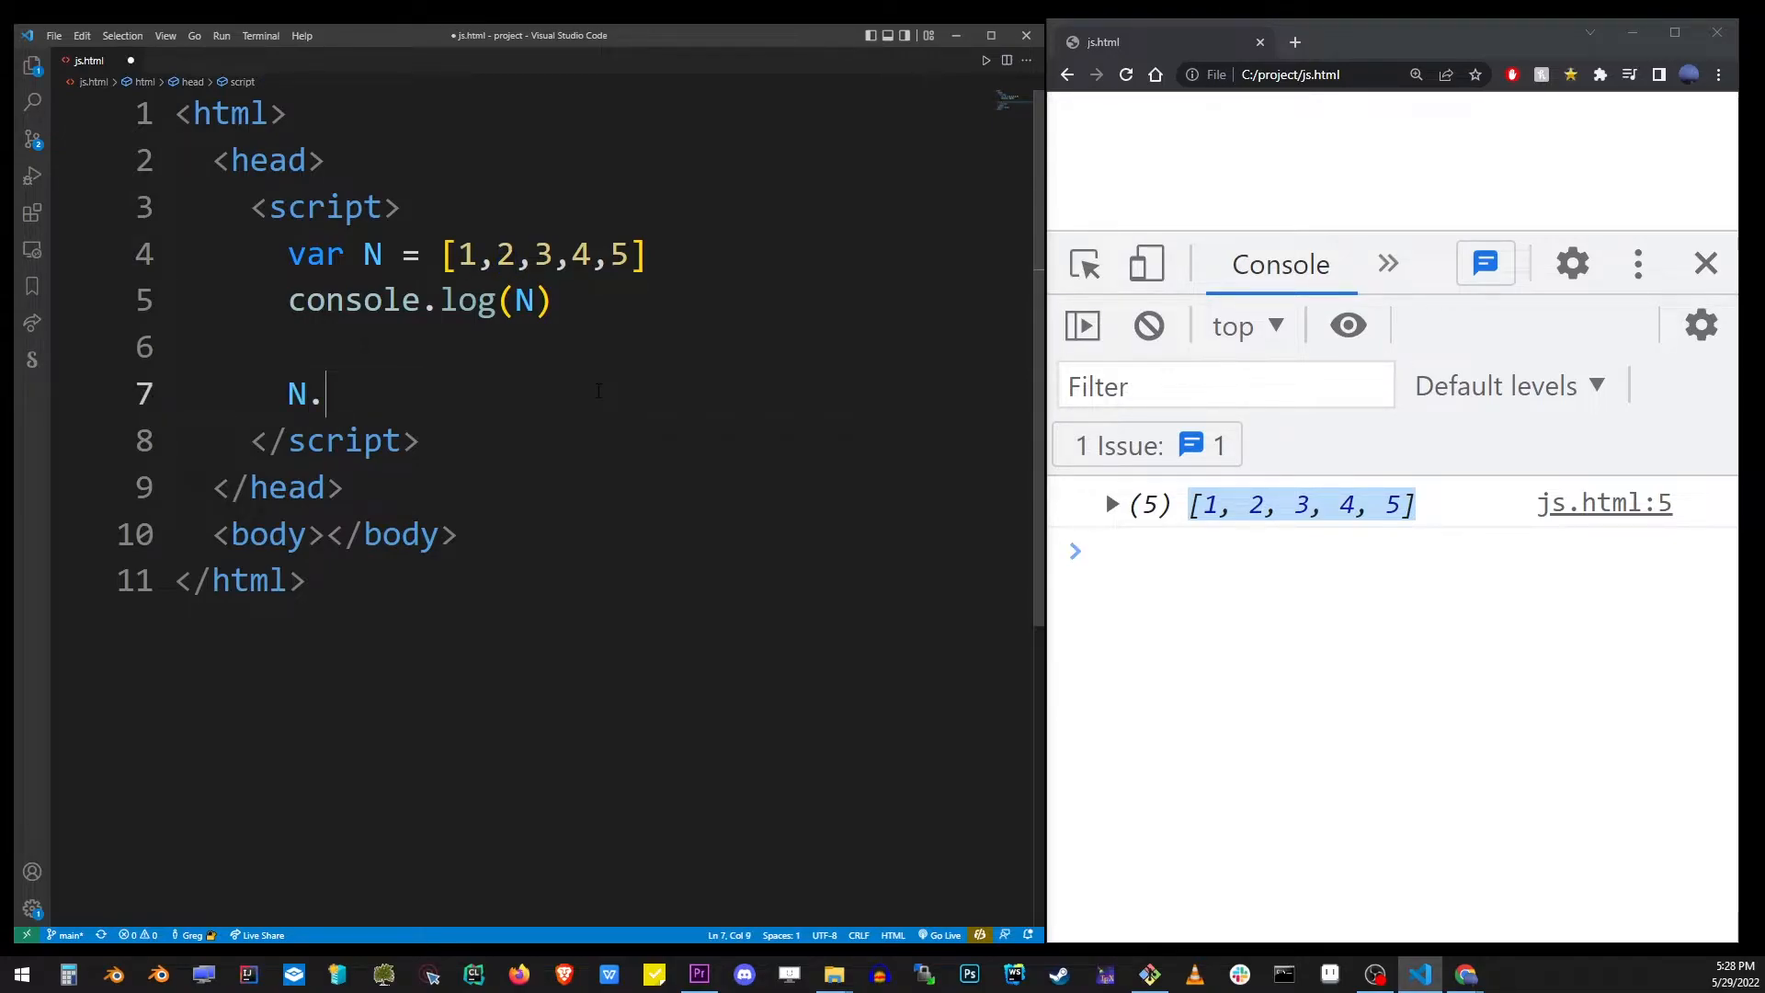
pyautogui.write('splice(')
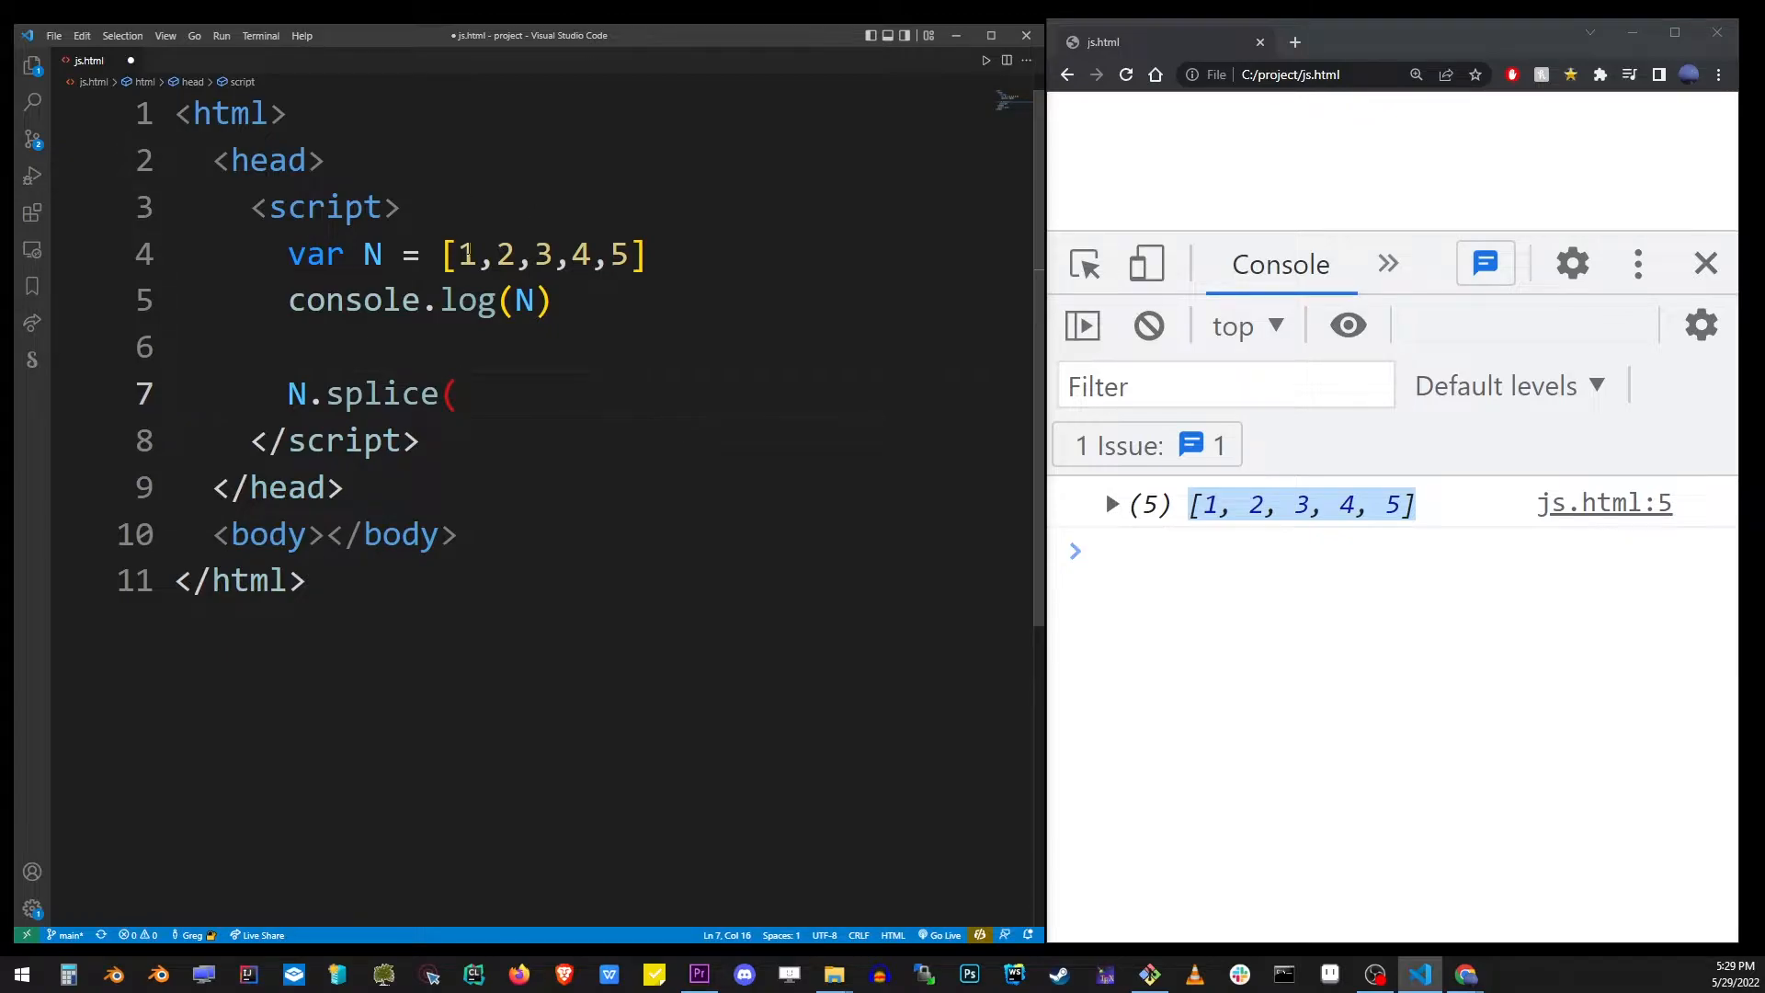
pyautogui.doubleClick(465, 254)
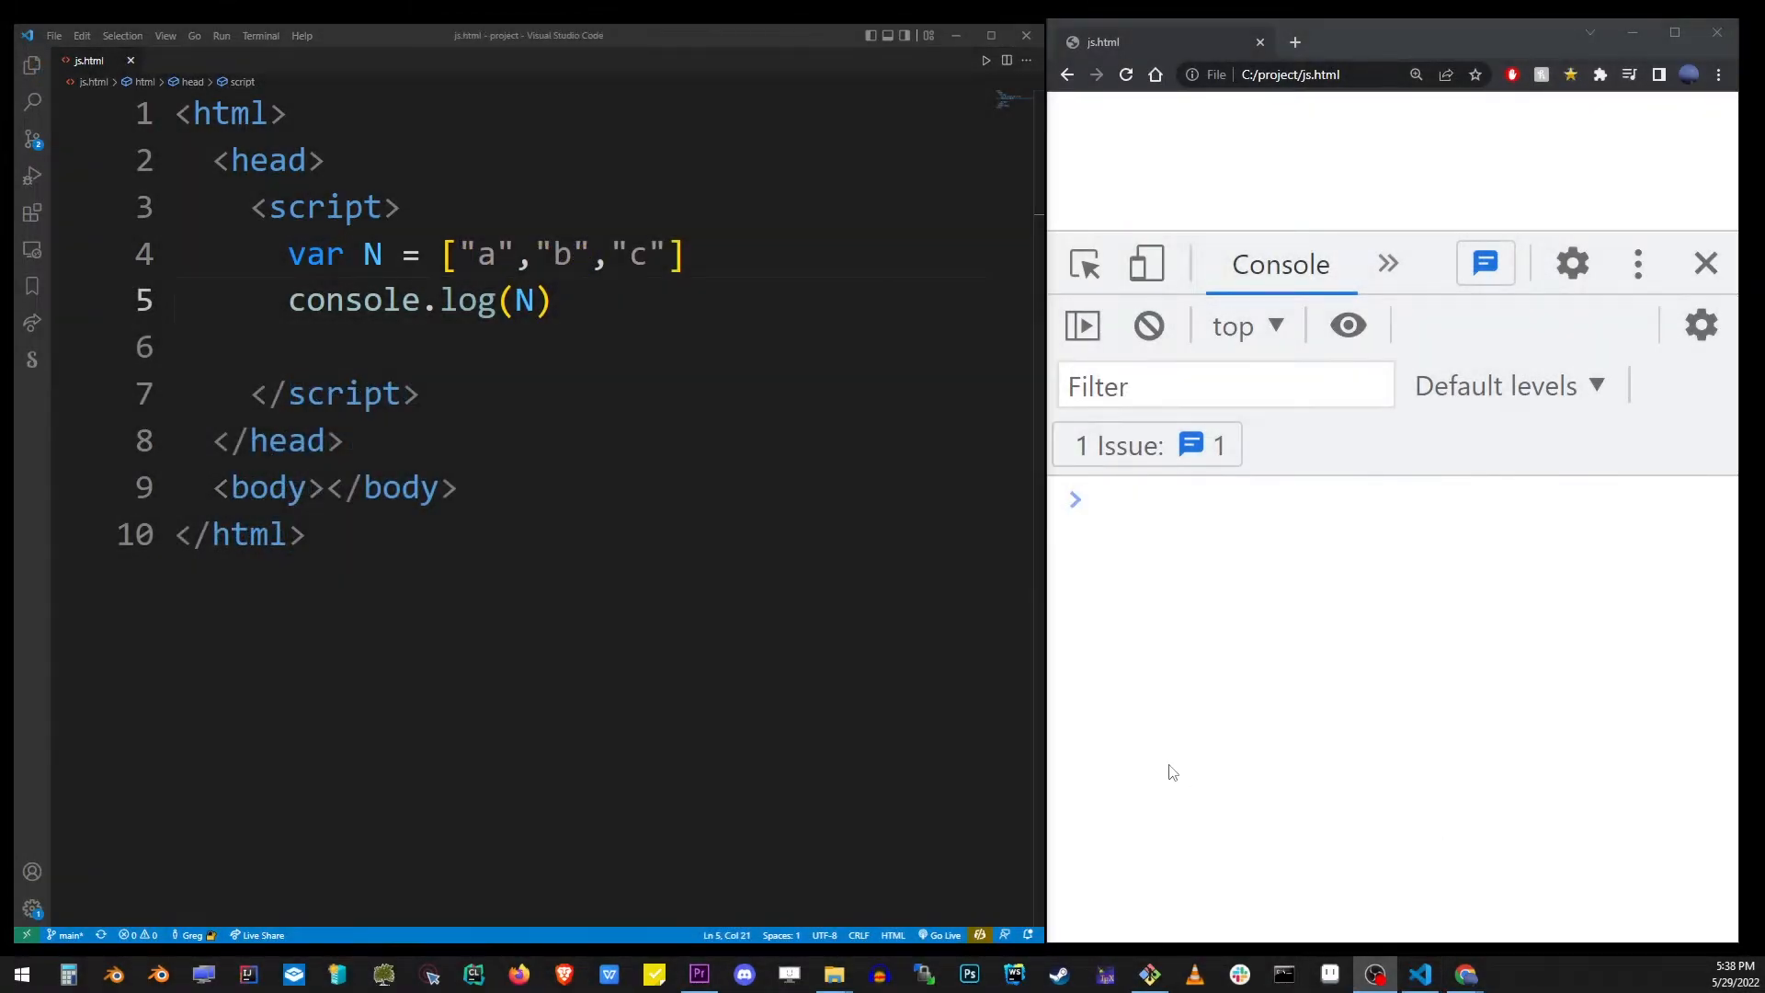
pyautogui.doubleClick(481, 255)
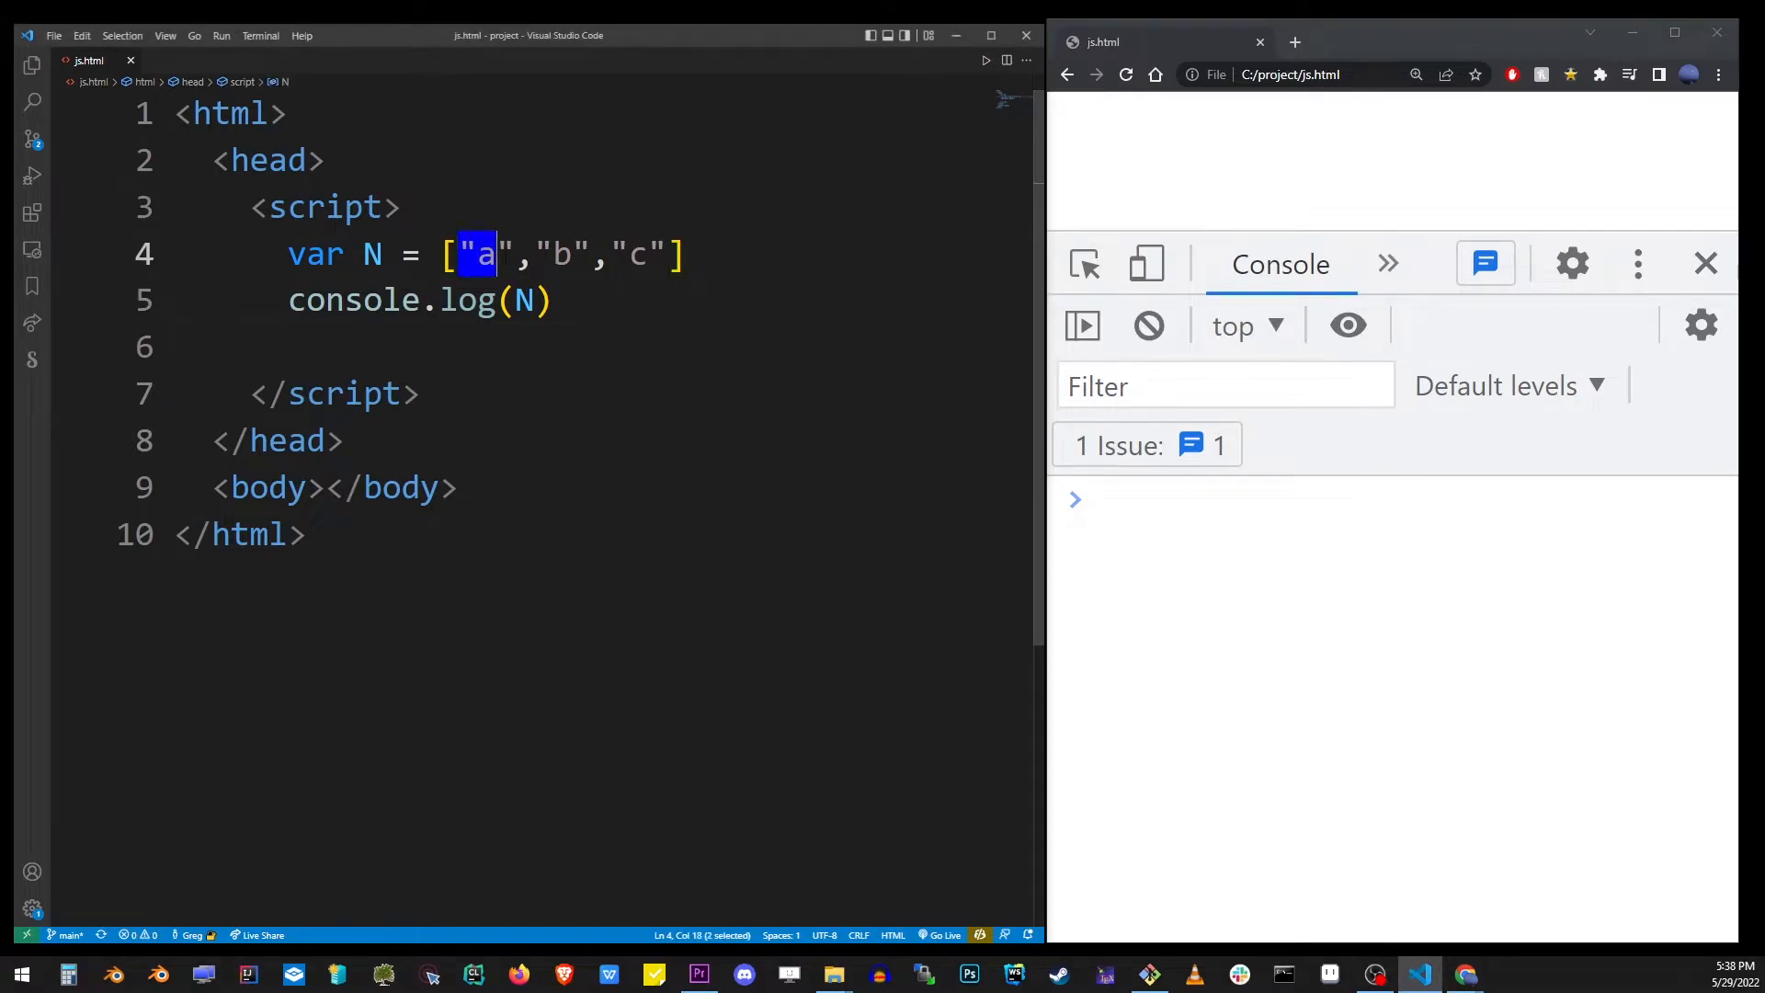
pyautogui.doubleClick(559, 255)
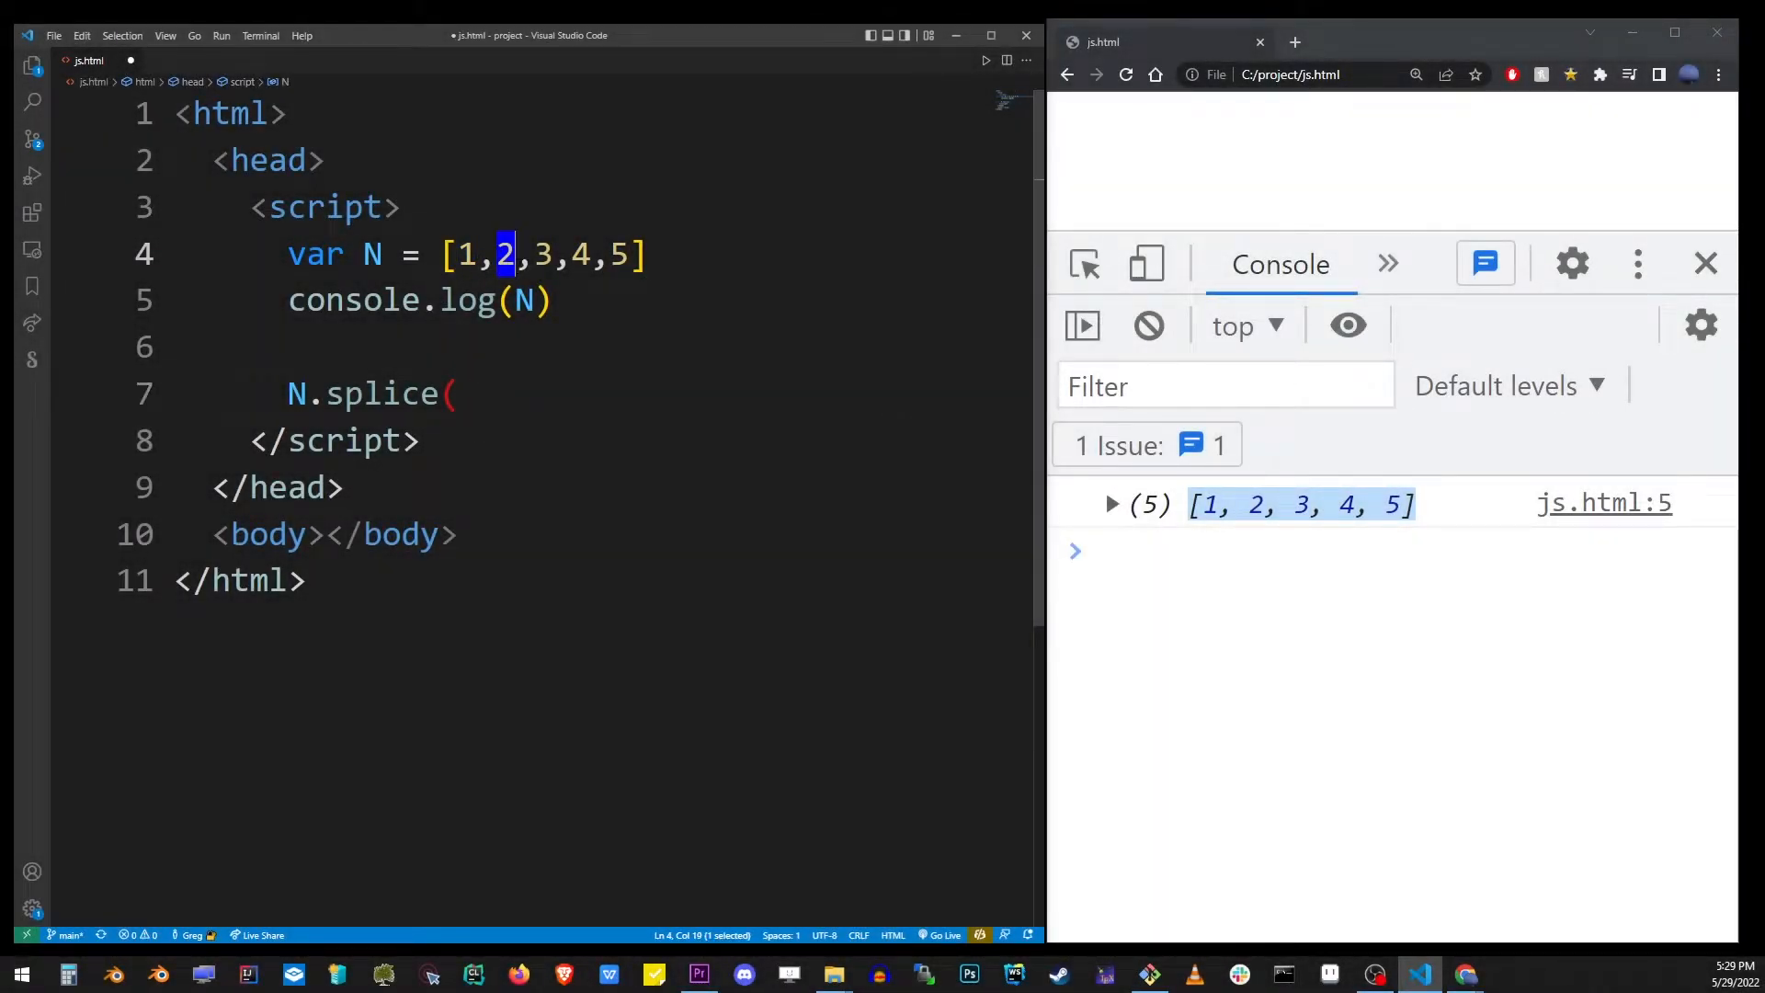
# Step: Complete the call as N.splice(1, 1) to remove one element at index 1
pyautogui.click(523, 354)
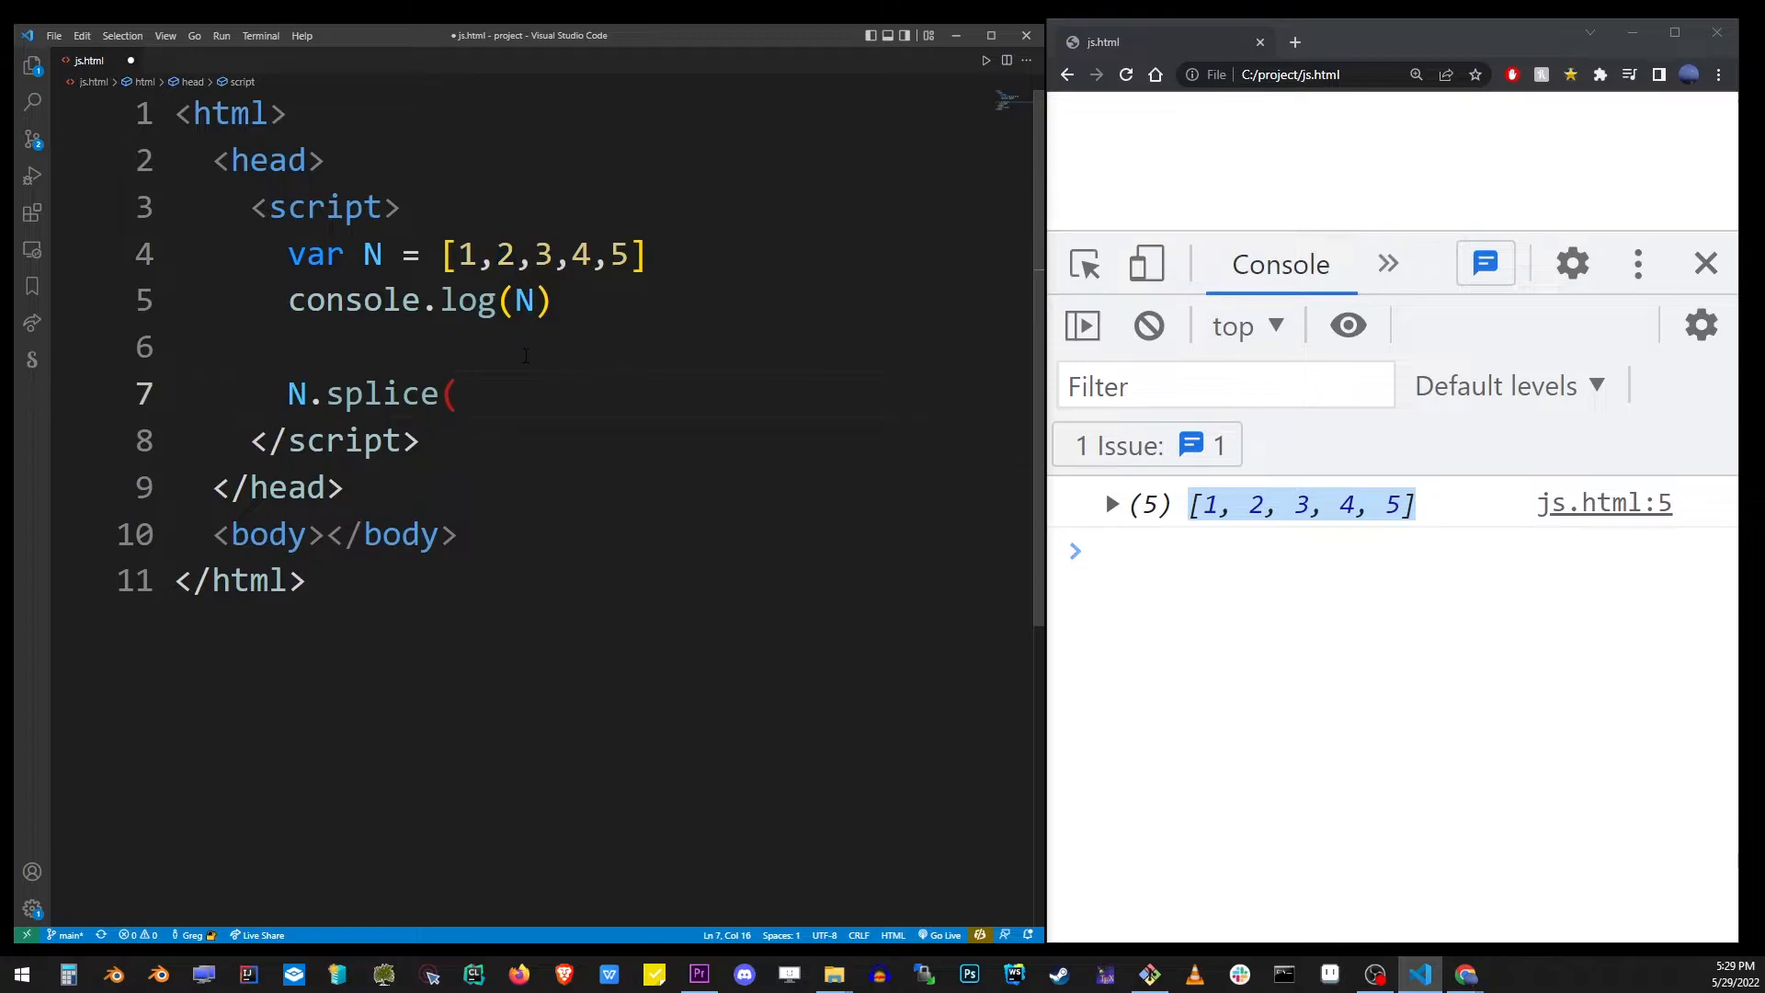
pyautogui.write('1,')
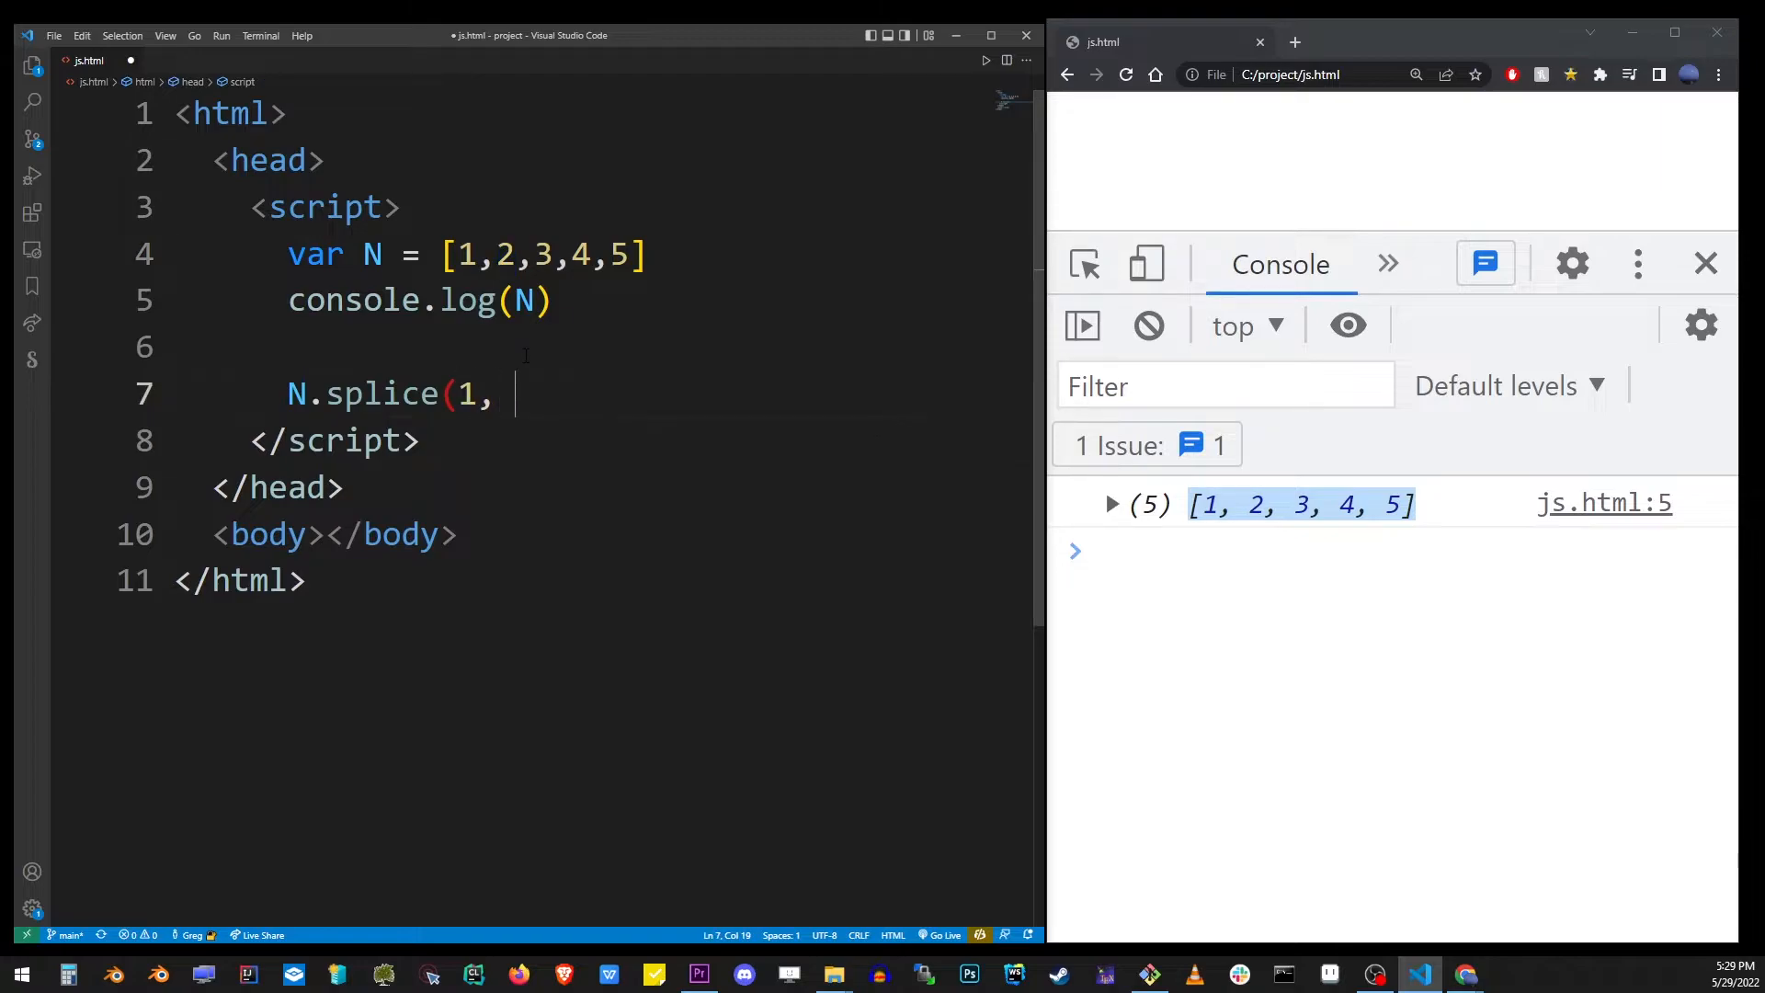
pyautogui.write('1)')
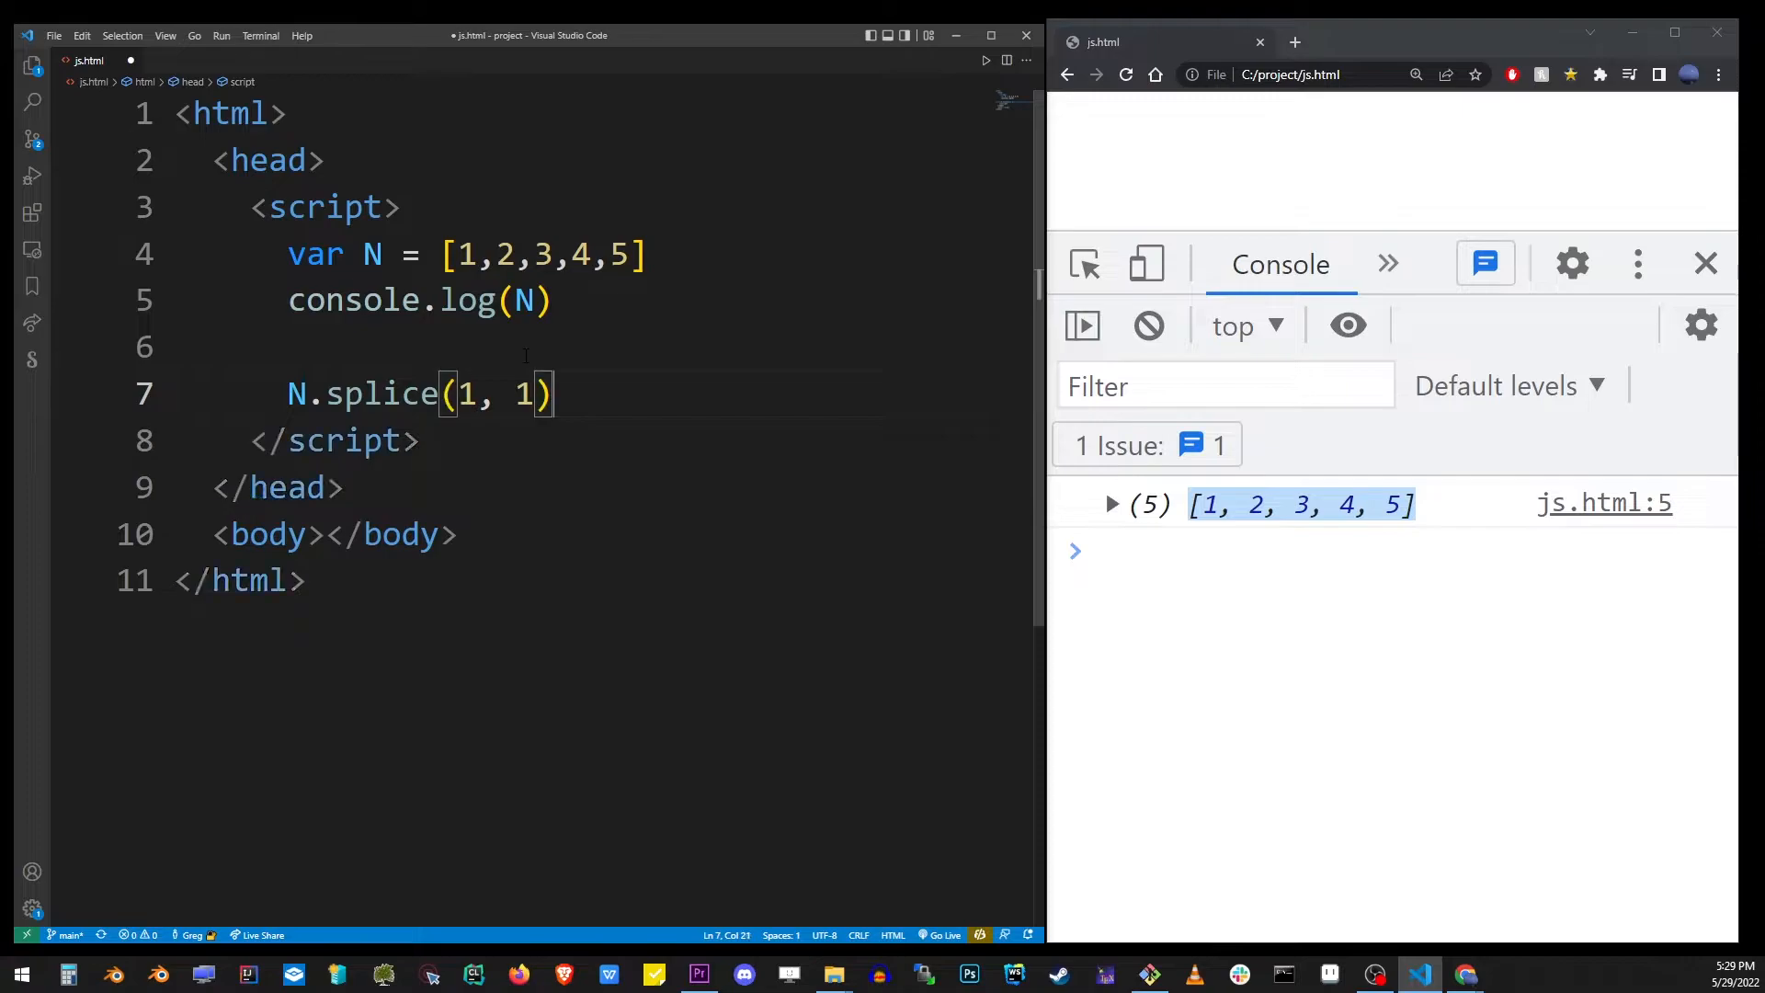
# Step: Add console.log(N) on the line after the splice call
pyautogui.doubleClick(523, 394)
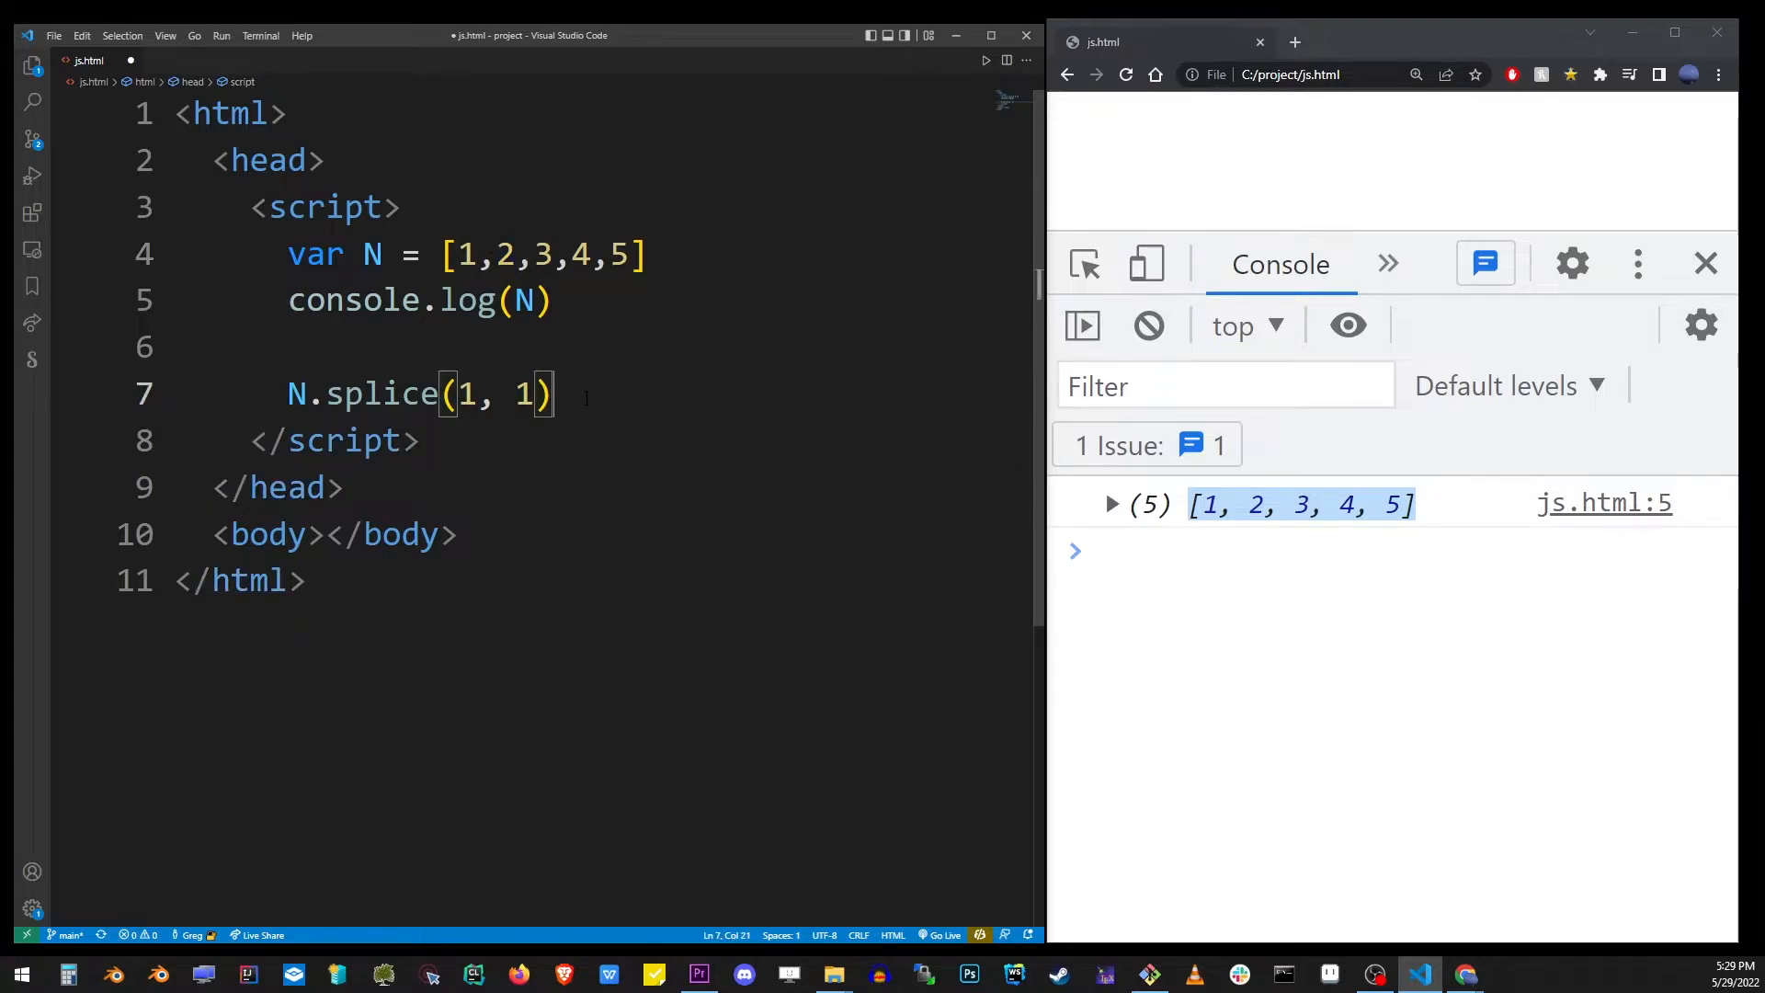
pyautogui.write('co')
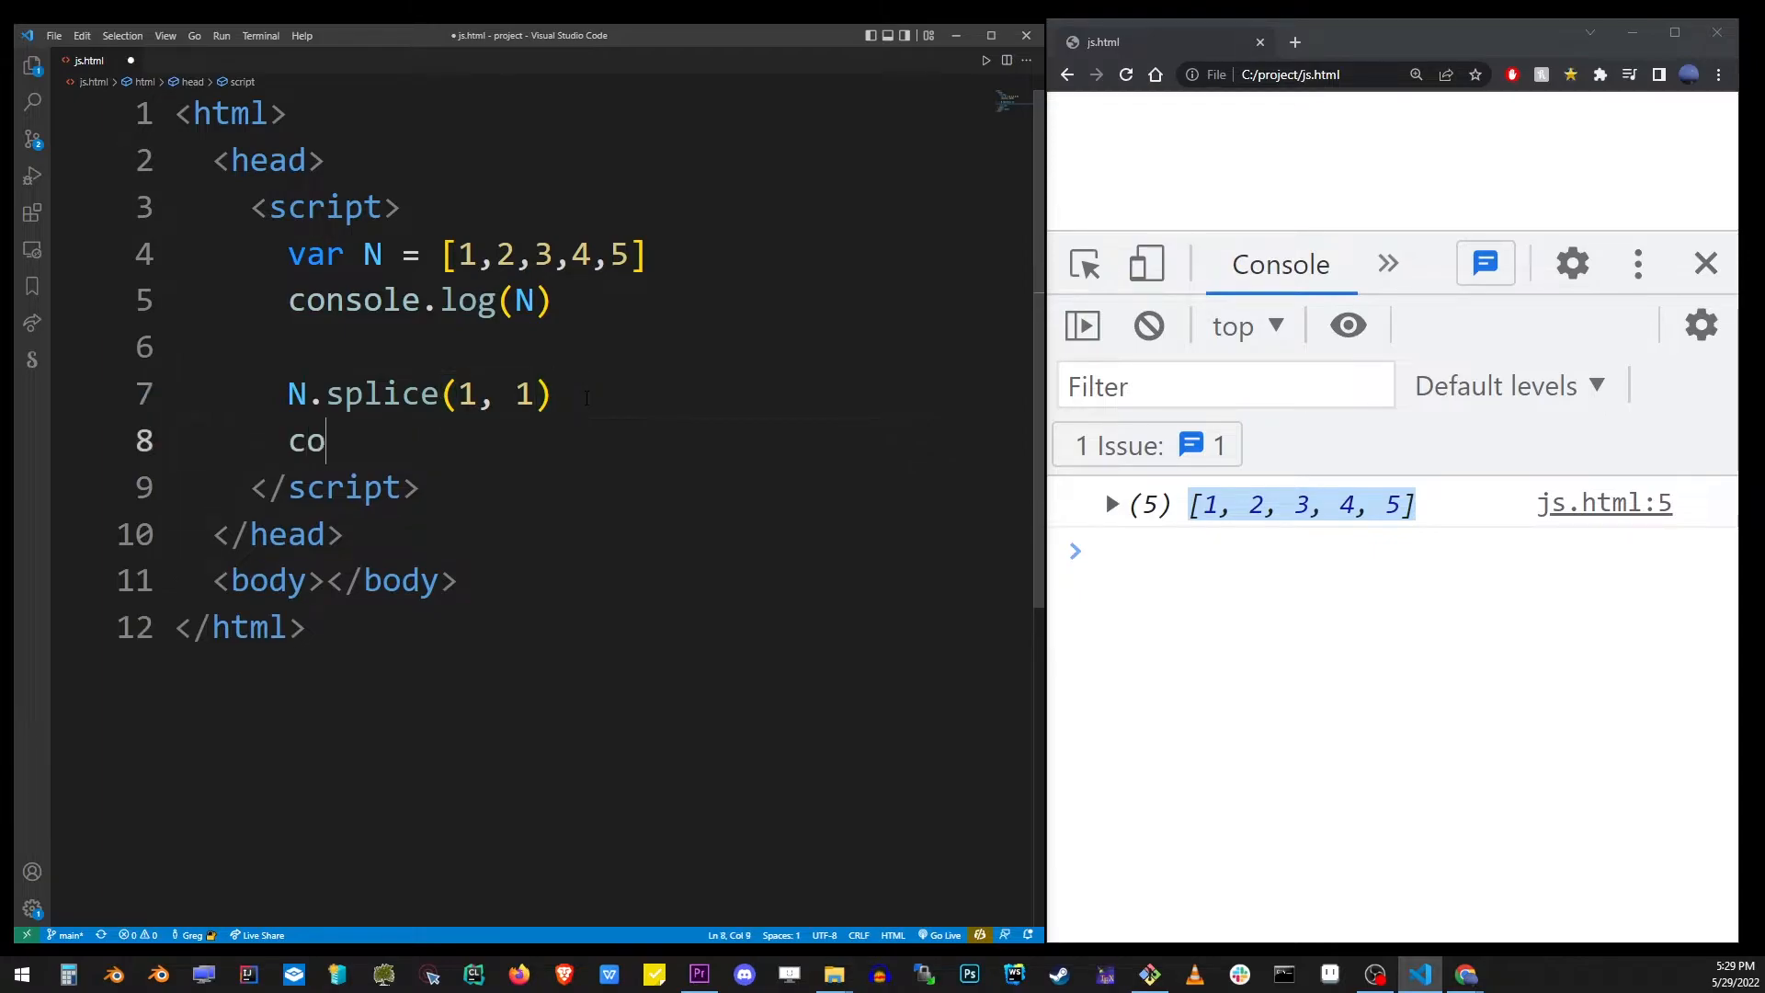
pyautogui.write('nsole.log(')
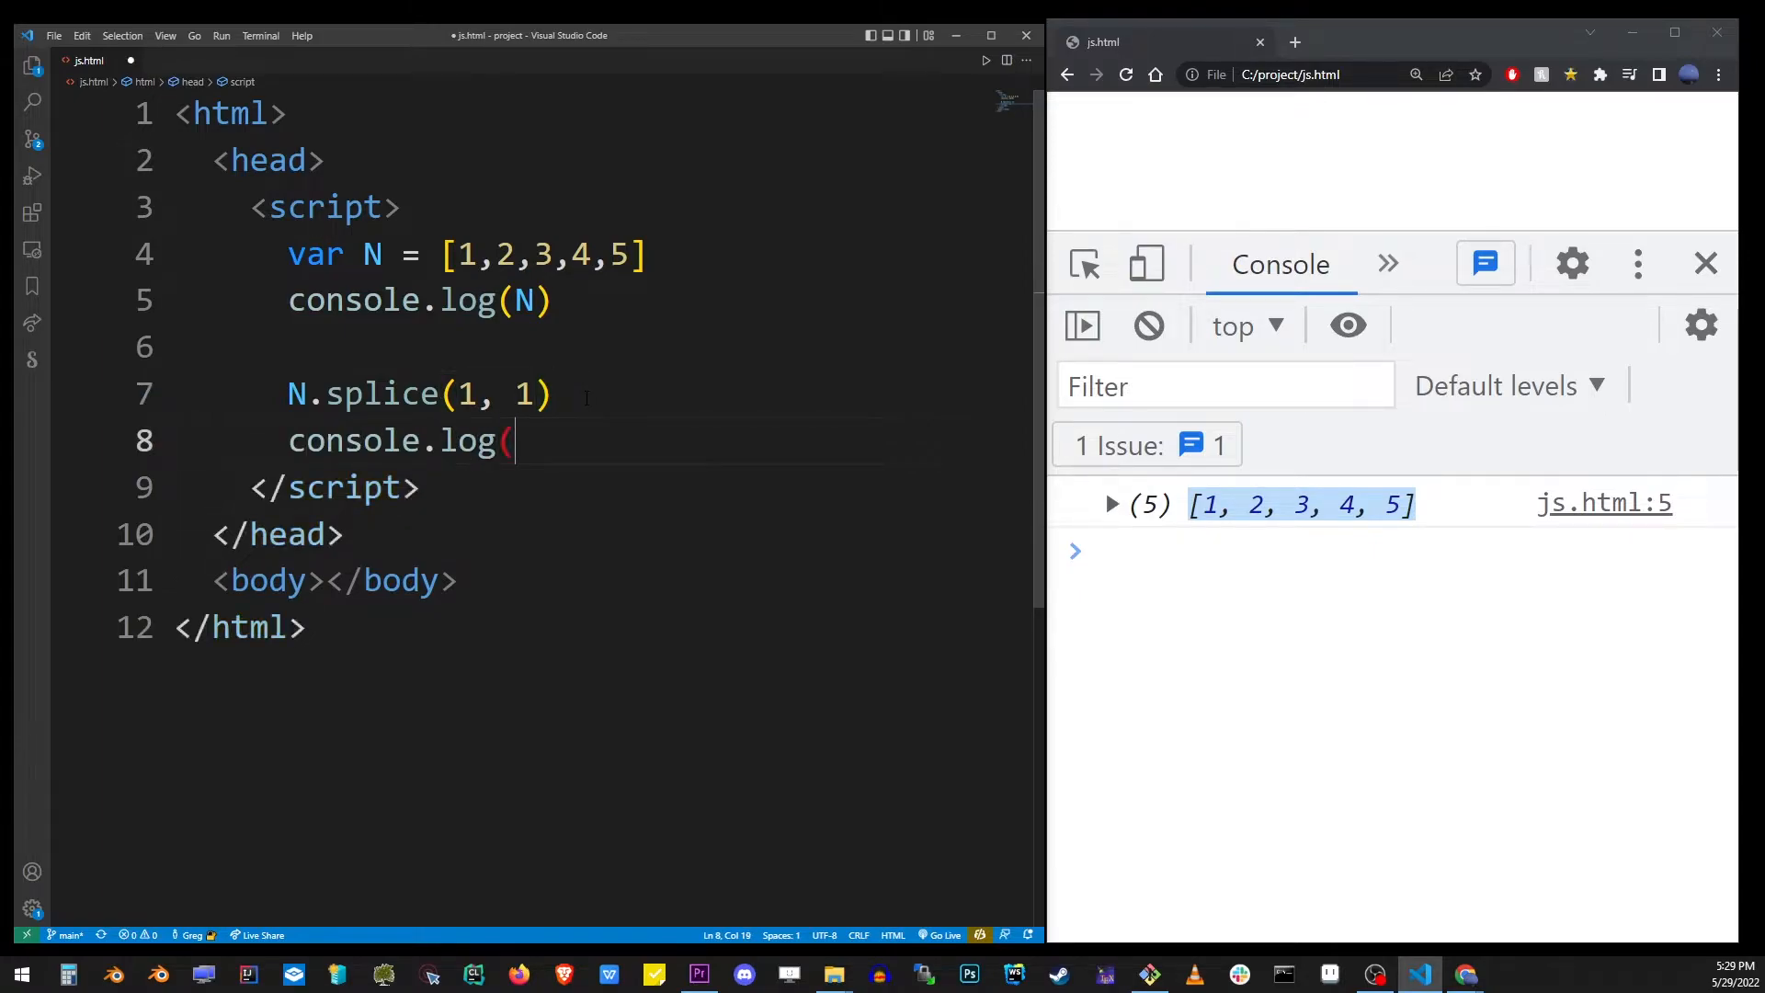
pyautogui.write('N)')
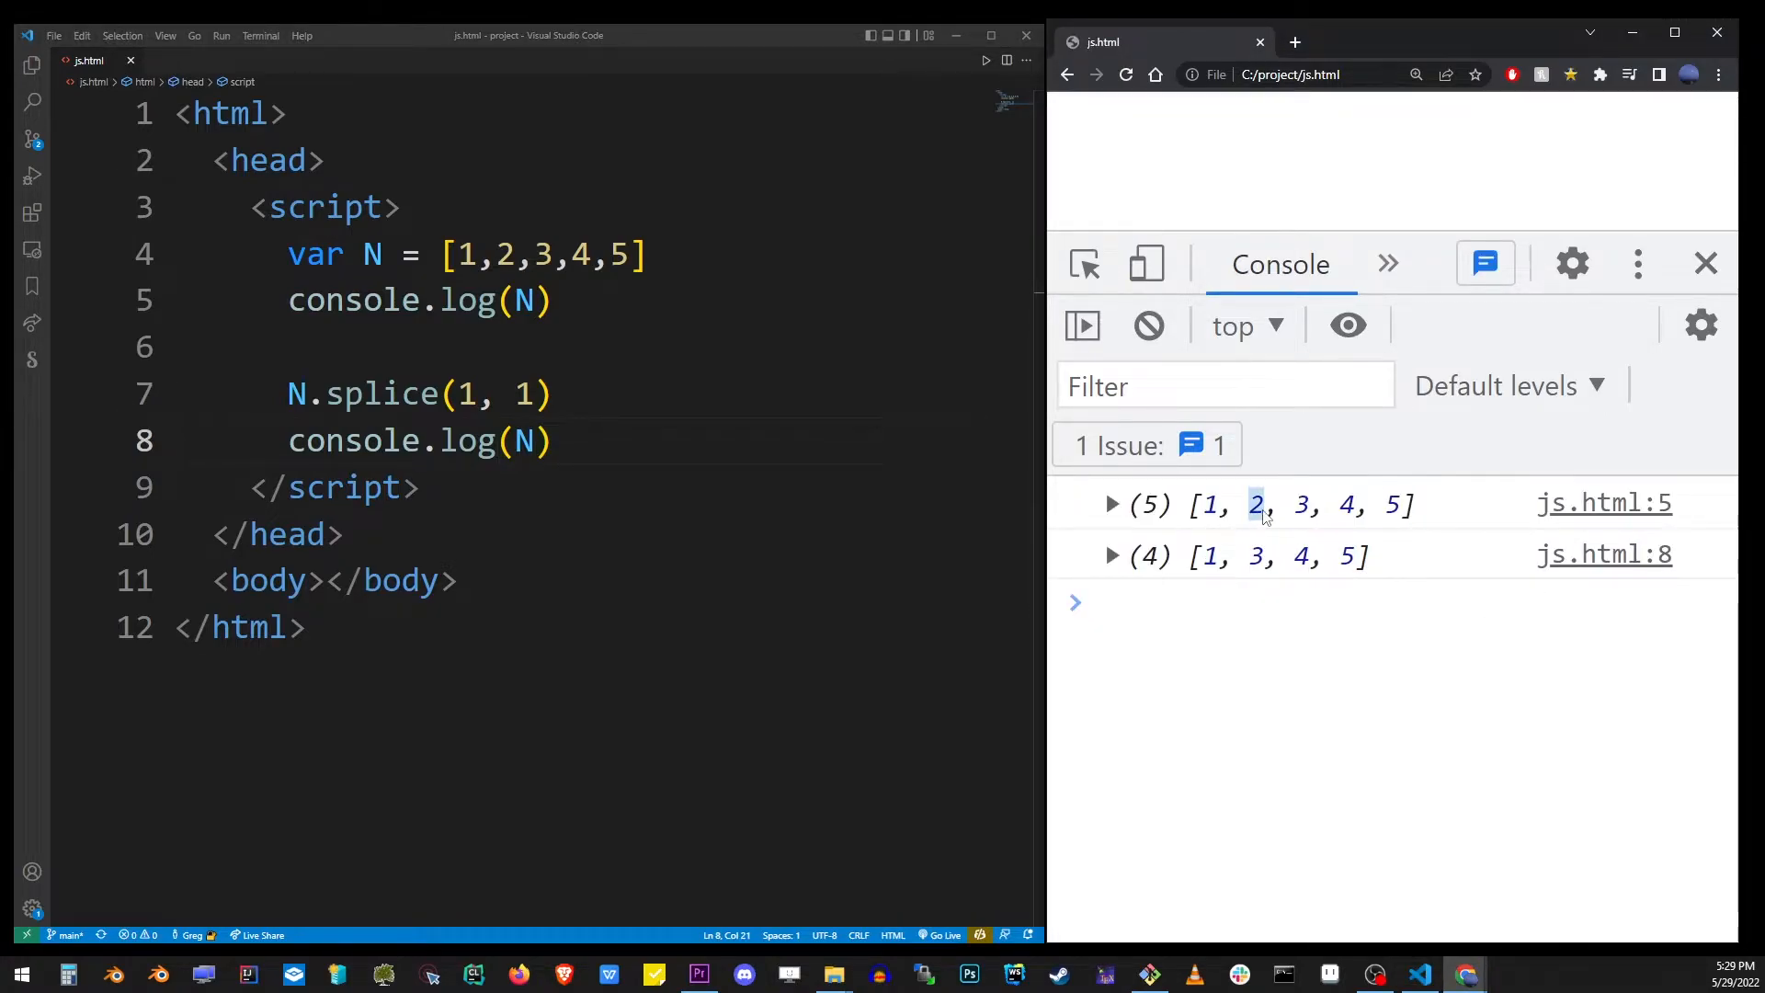
# Step: Point out the removed value 2, then change the splice start index to 0
pyautogui.doubleClick(505, 254)
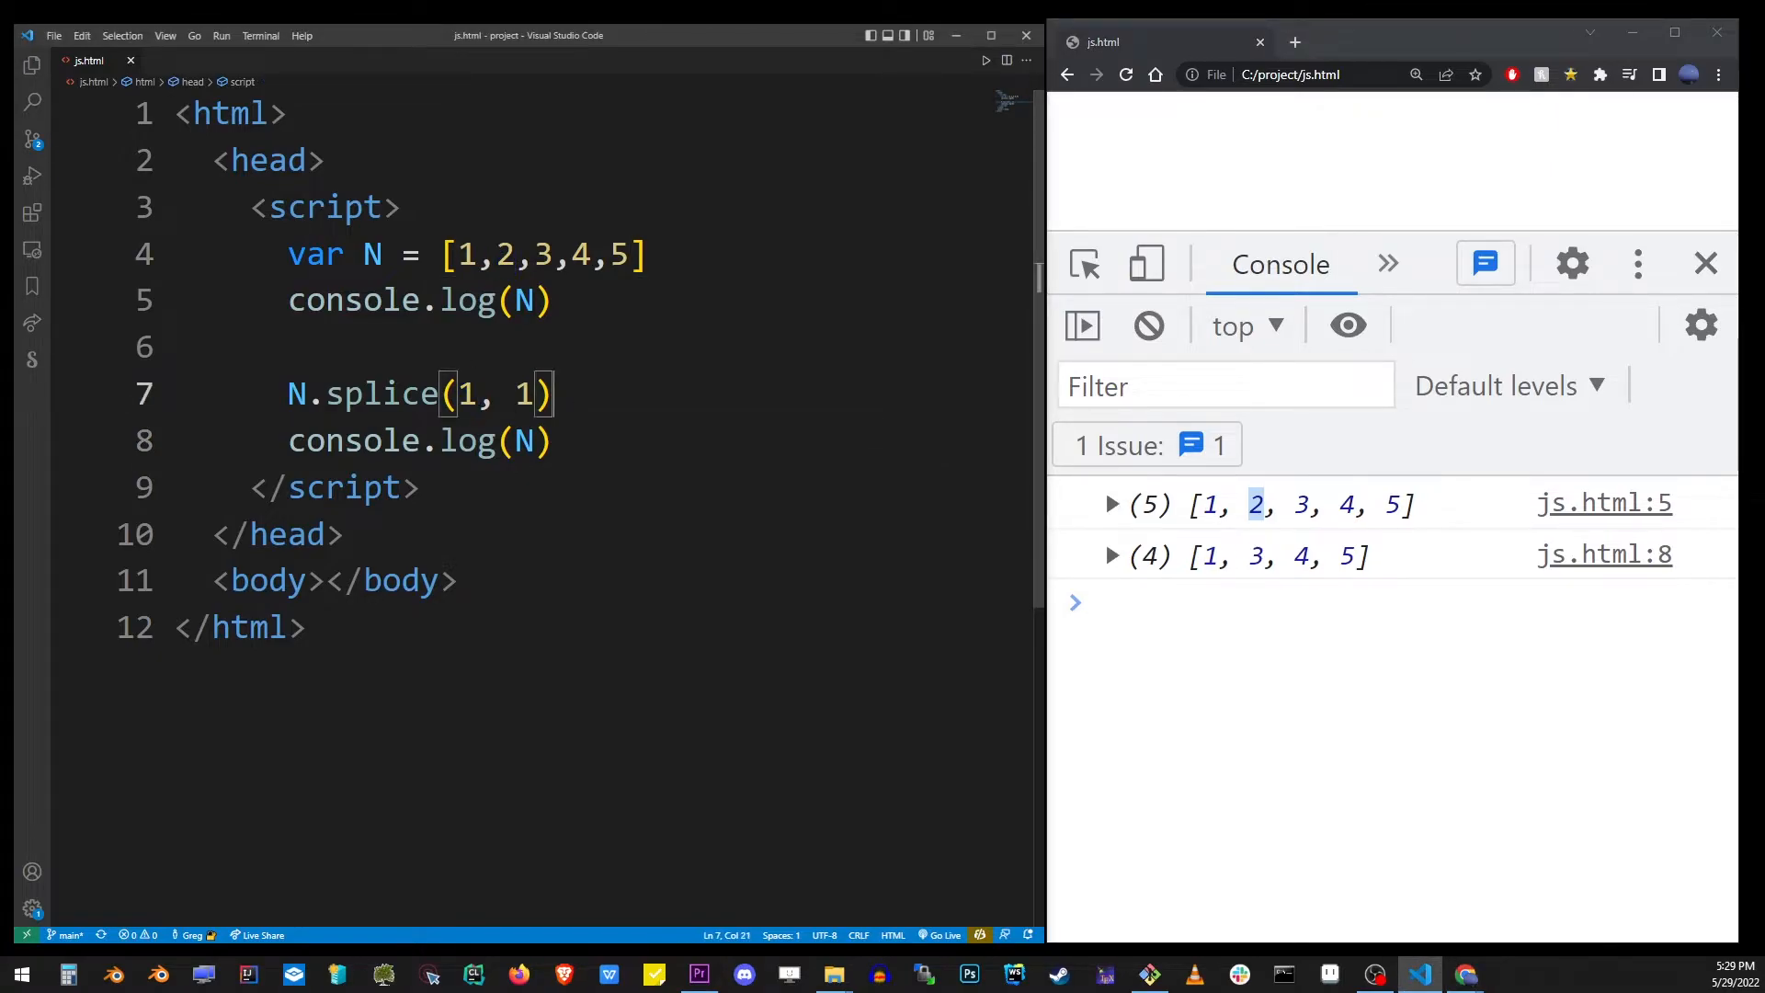
pyautogui.click(470, 394)
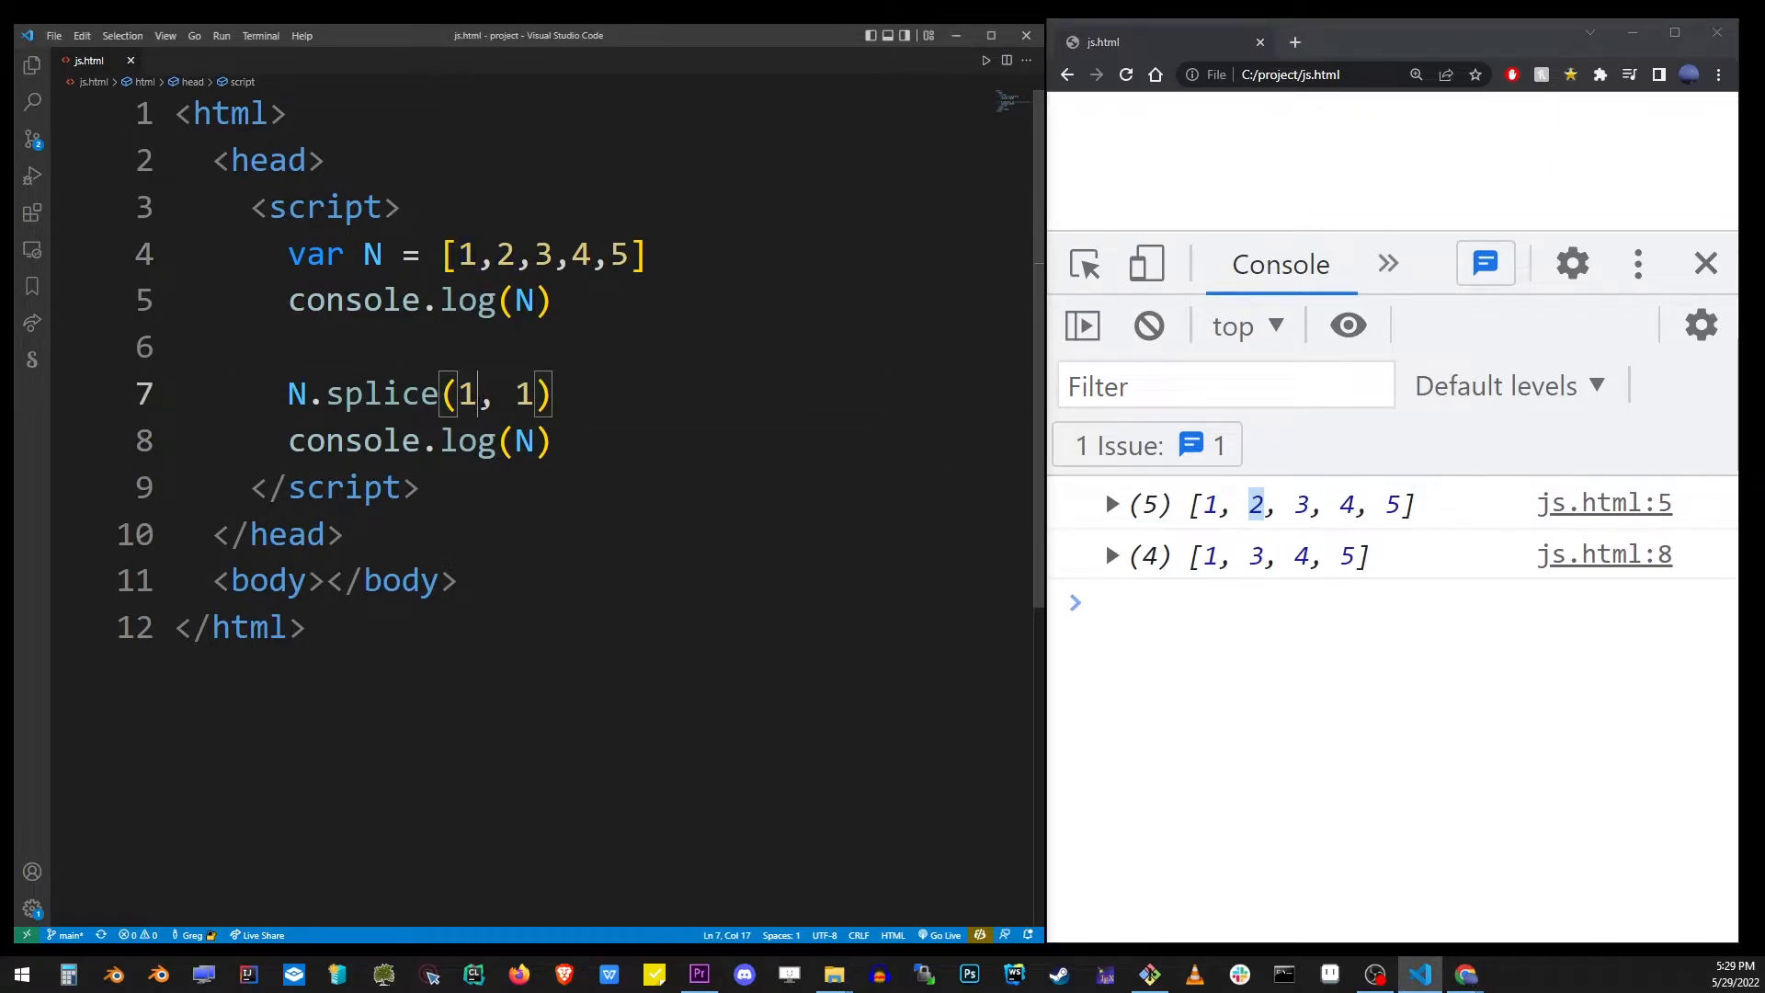
pyautogui.write('0')
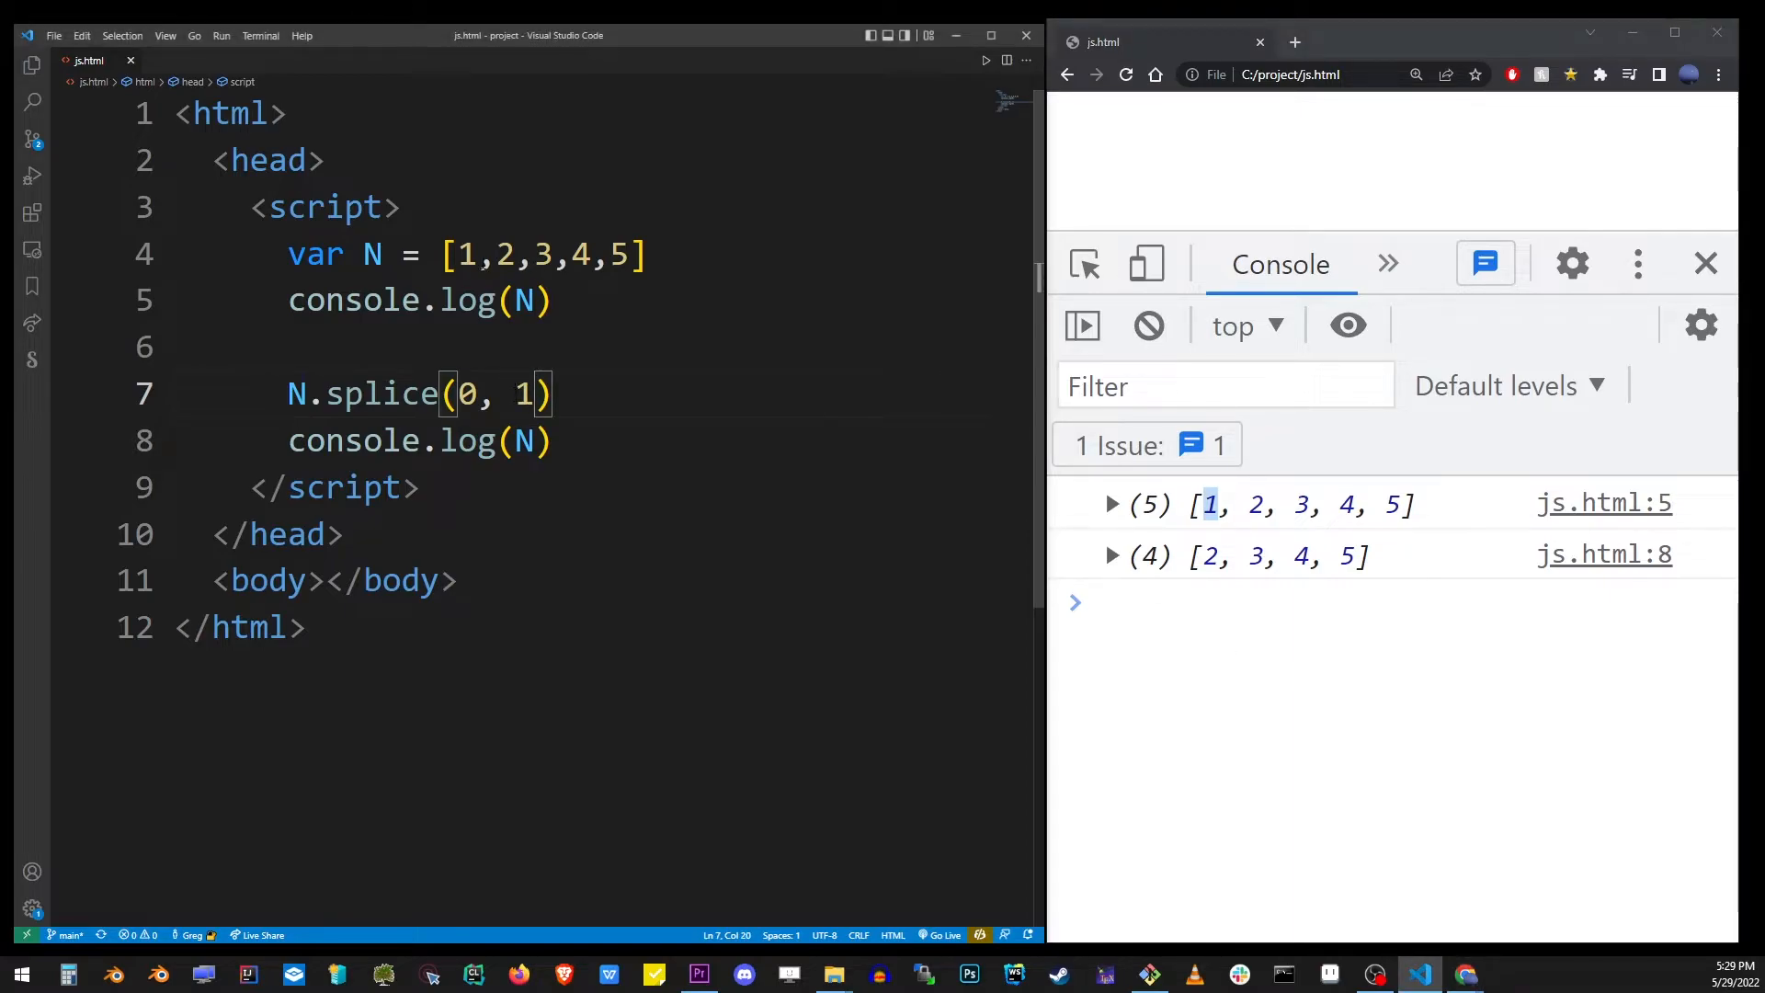
# Step: Edit the array values and splice arguments, entering 2 and 3, and highlight output values 3, 4, 5
pyautogui.moveTo(532, 254); pyautogui.dragTo(591, 254)
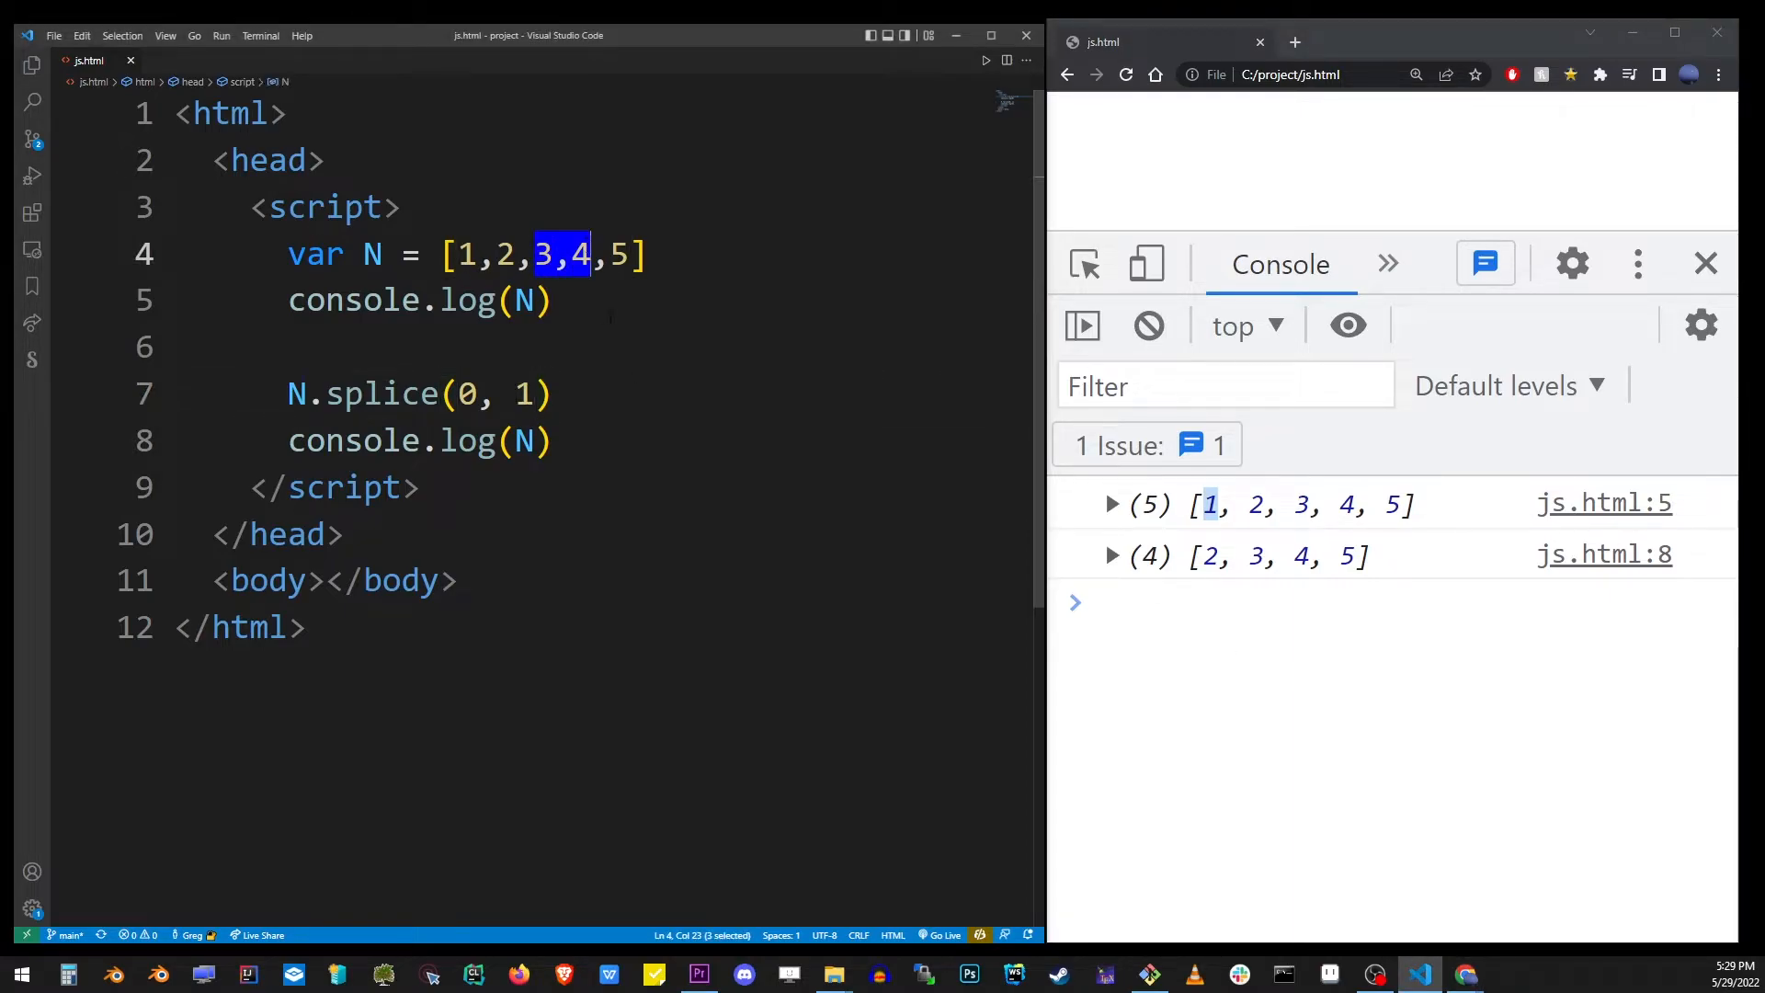
pyautogui.click(465, 253)
pyautogui.write('1')
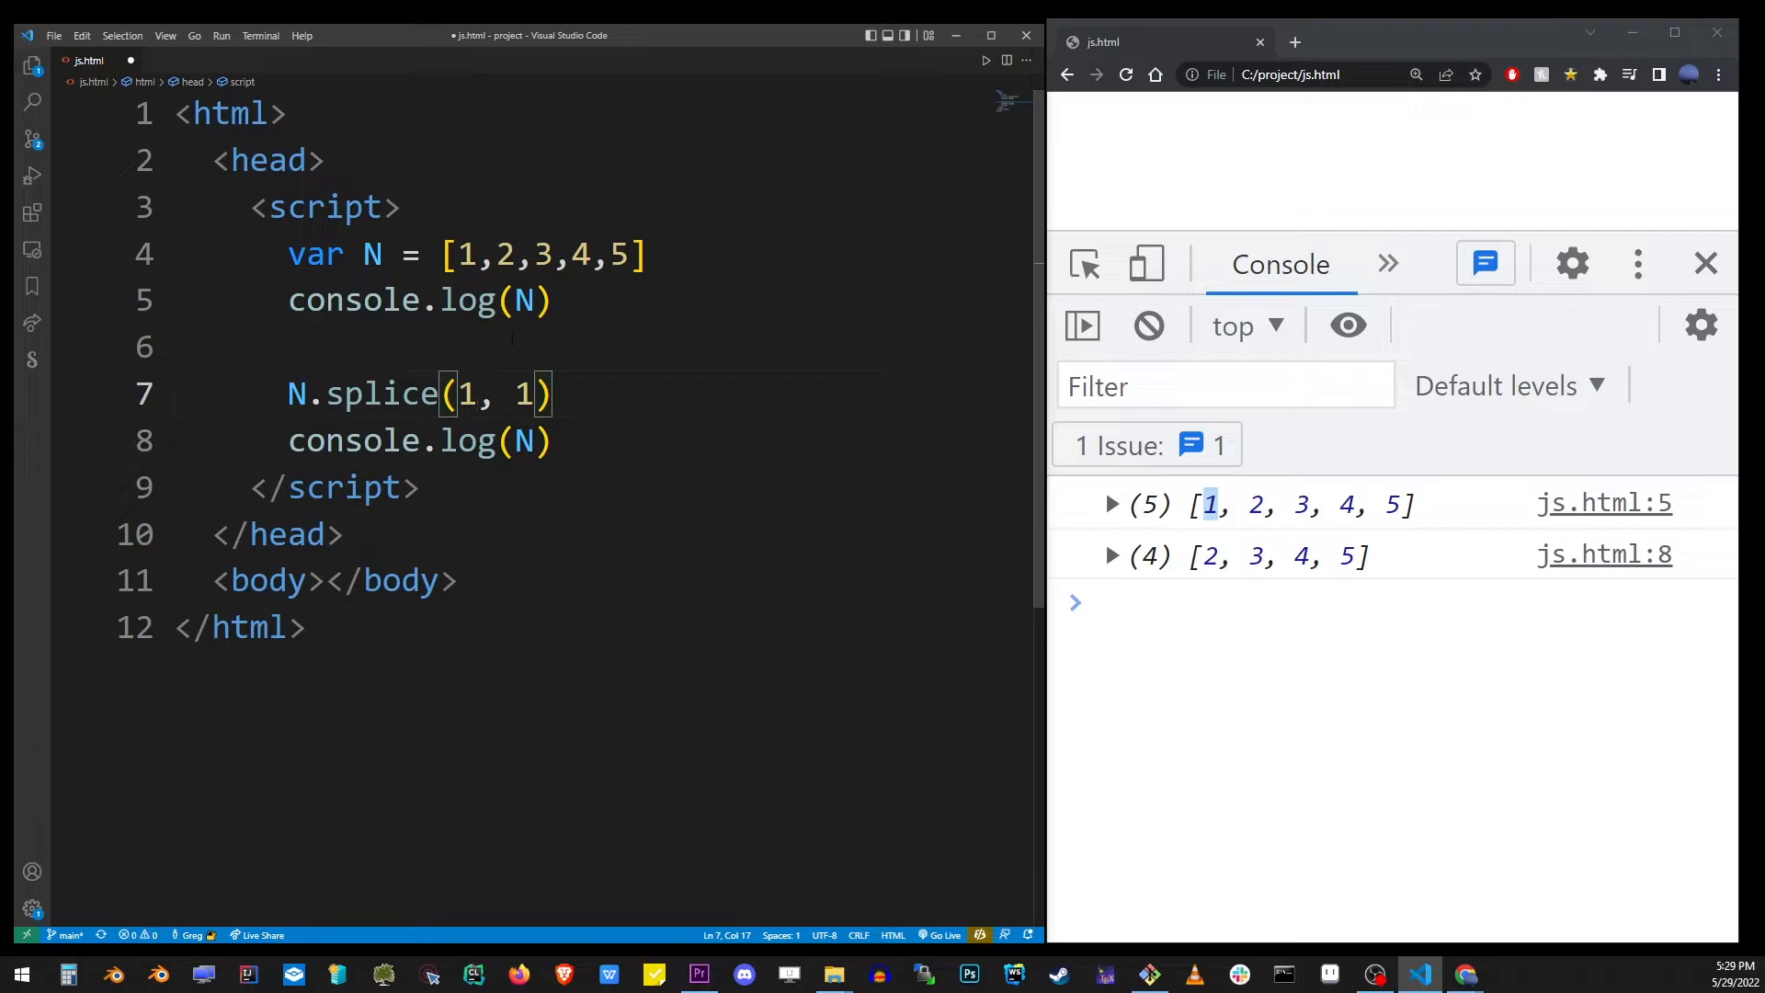
pyautogui.write('2')
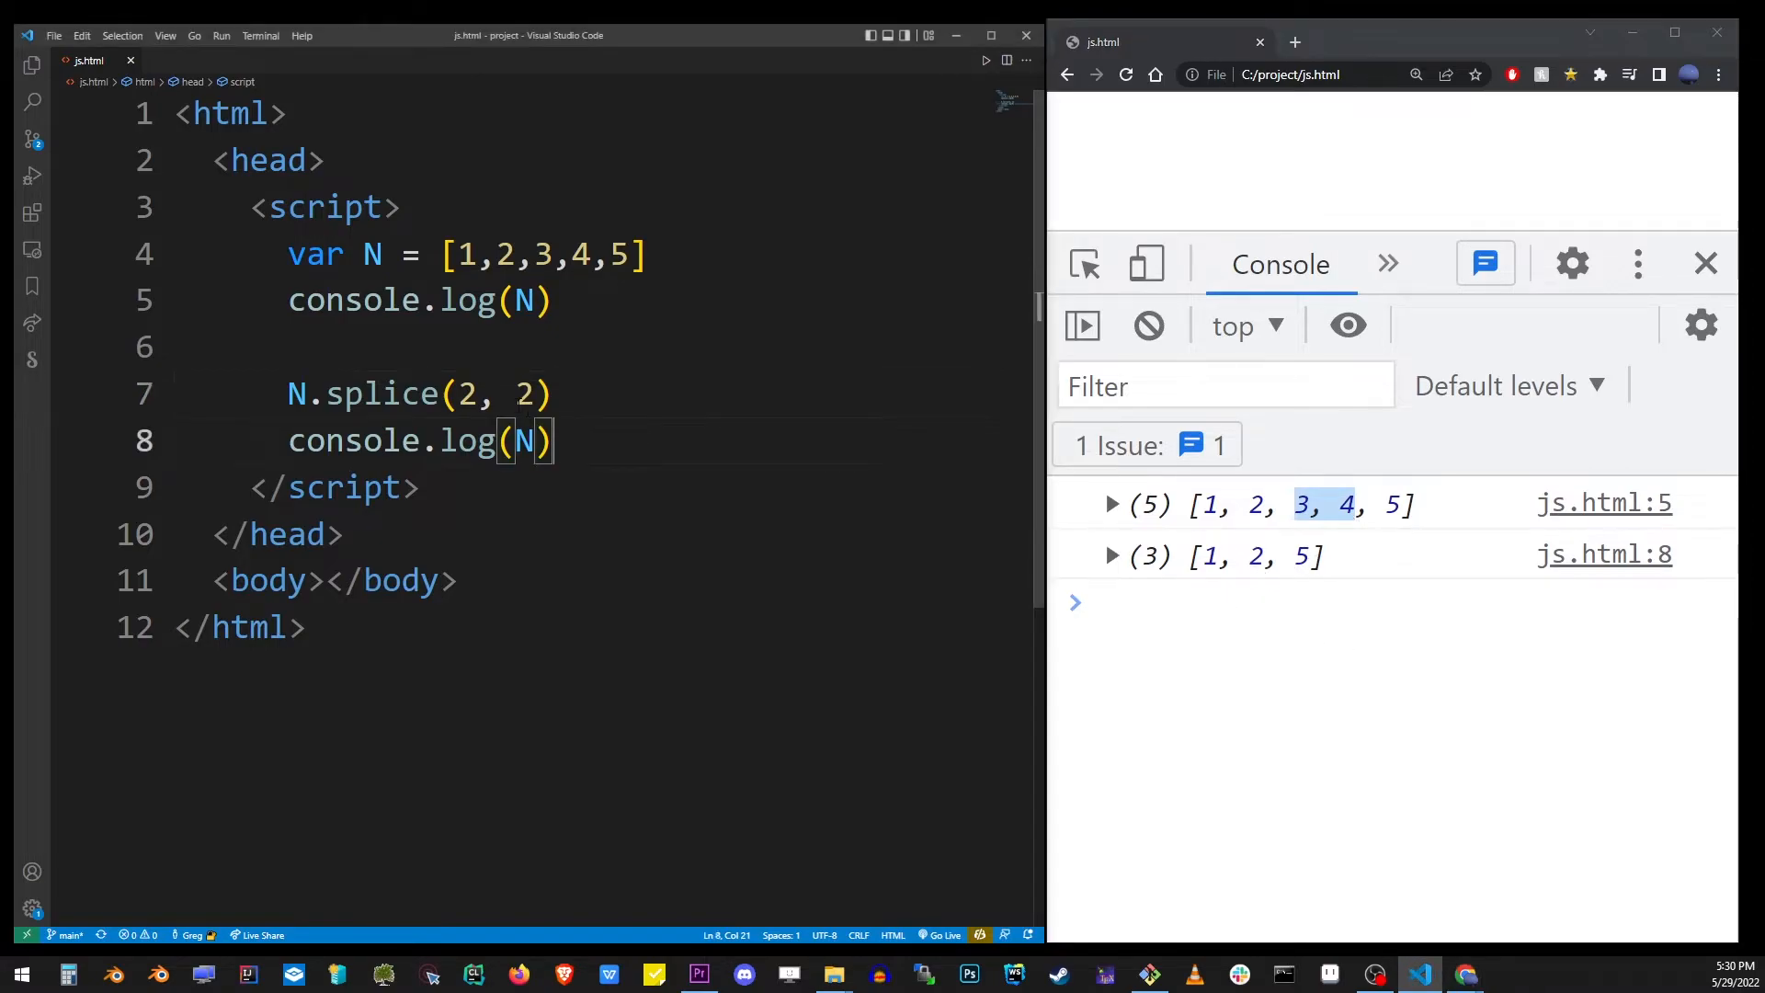
pyautogui.write('3')
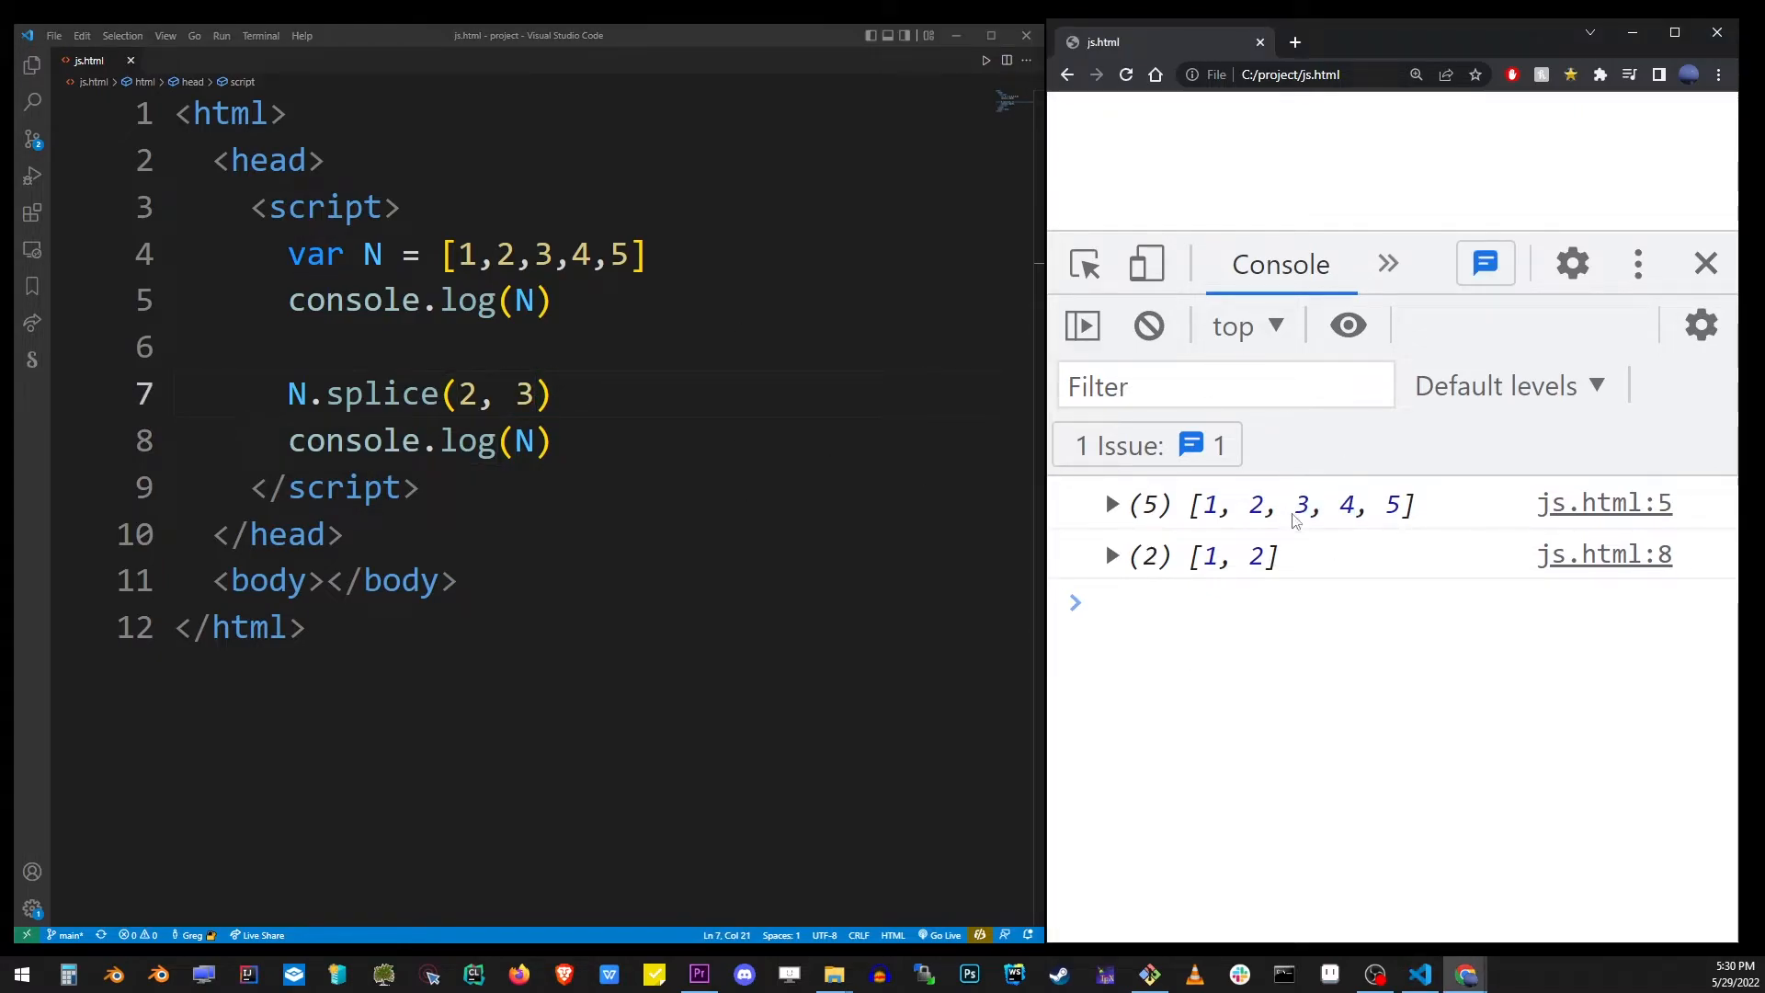
pyautogui.moveTo(1292, 503); pyautogui.dragTo(1405, 503)
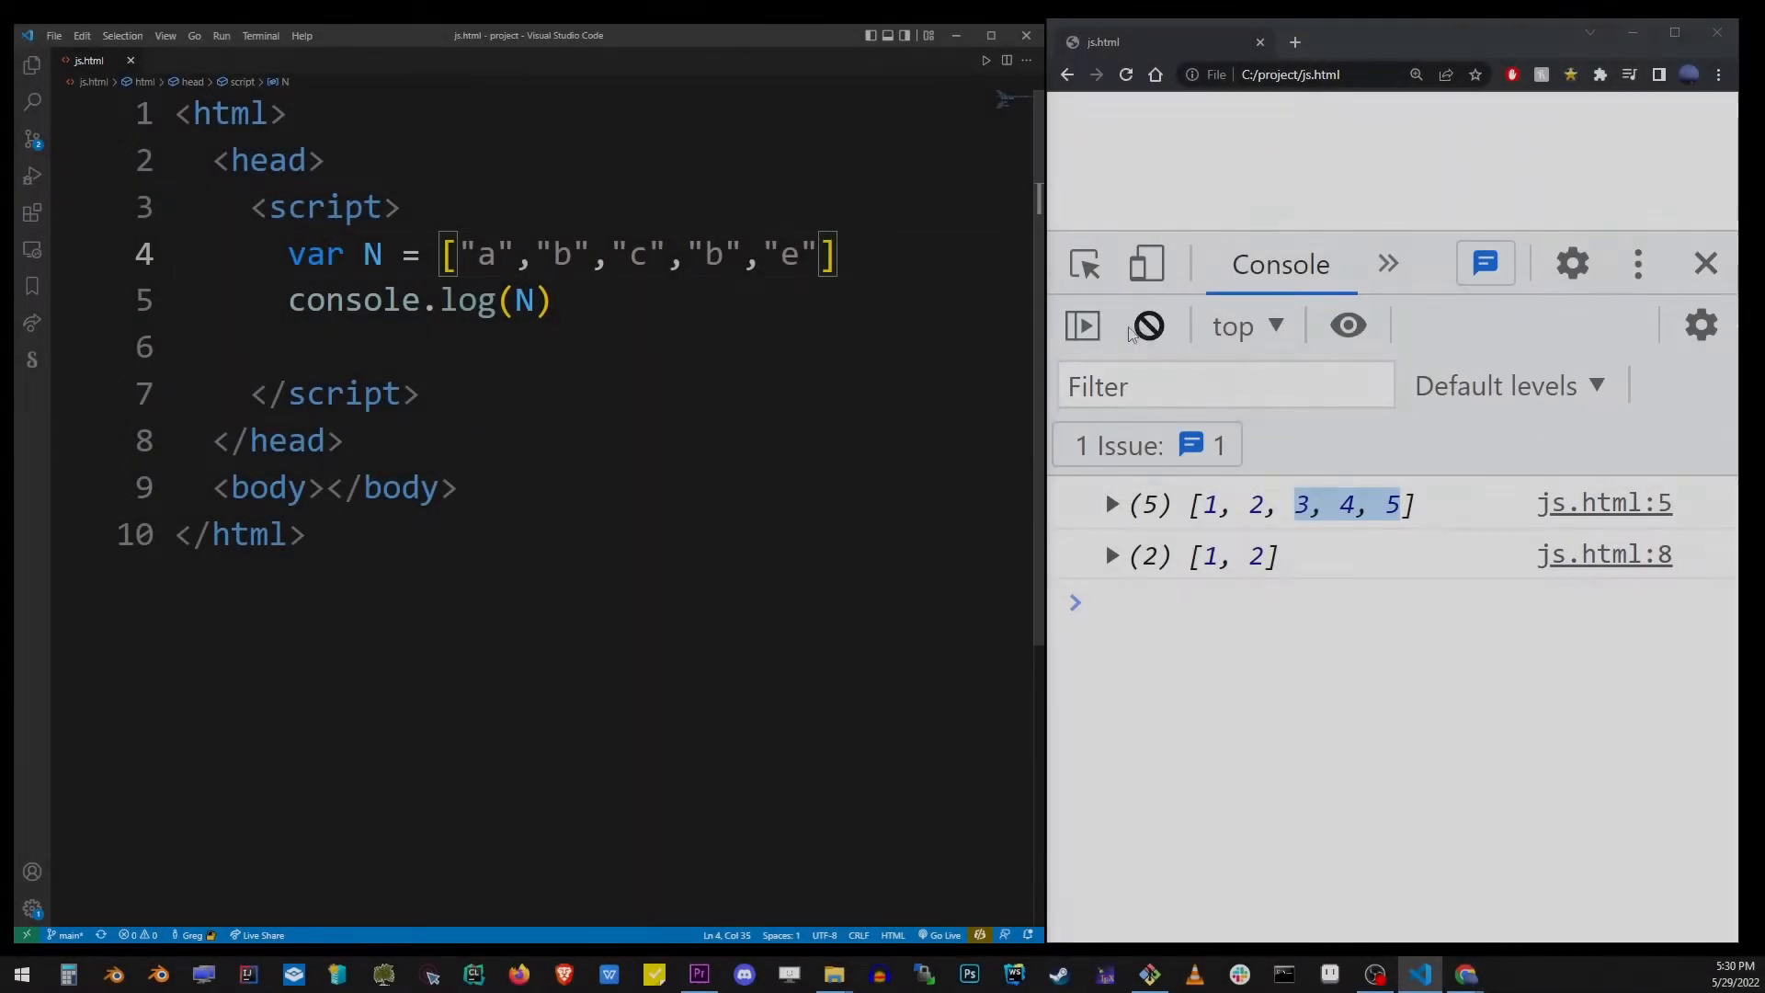
# Step: Clear the DevTools console and select the letter c and second b in the array
pyautogui.click(1147, 325)
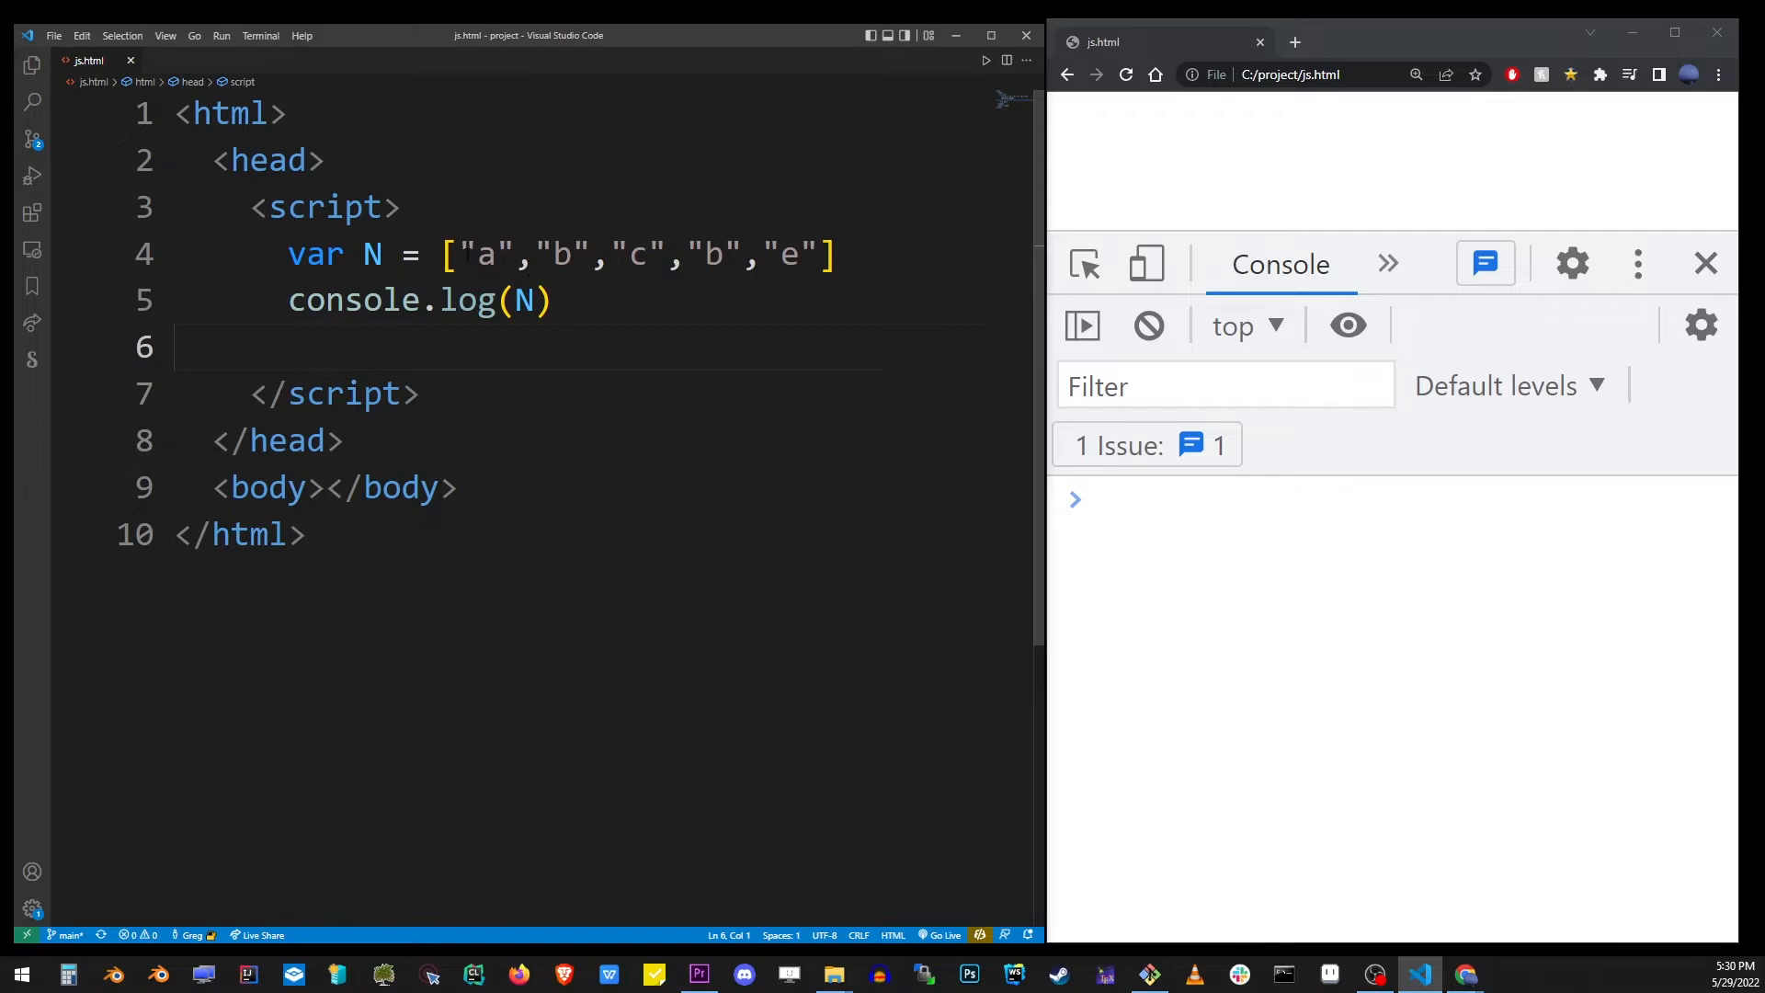
pyautogui.doubleClick(640, 254)
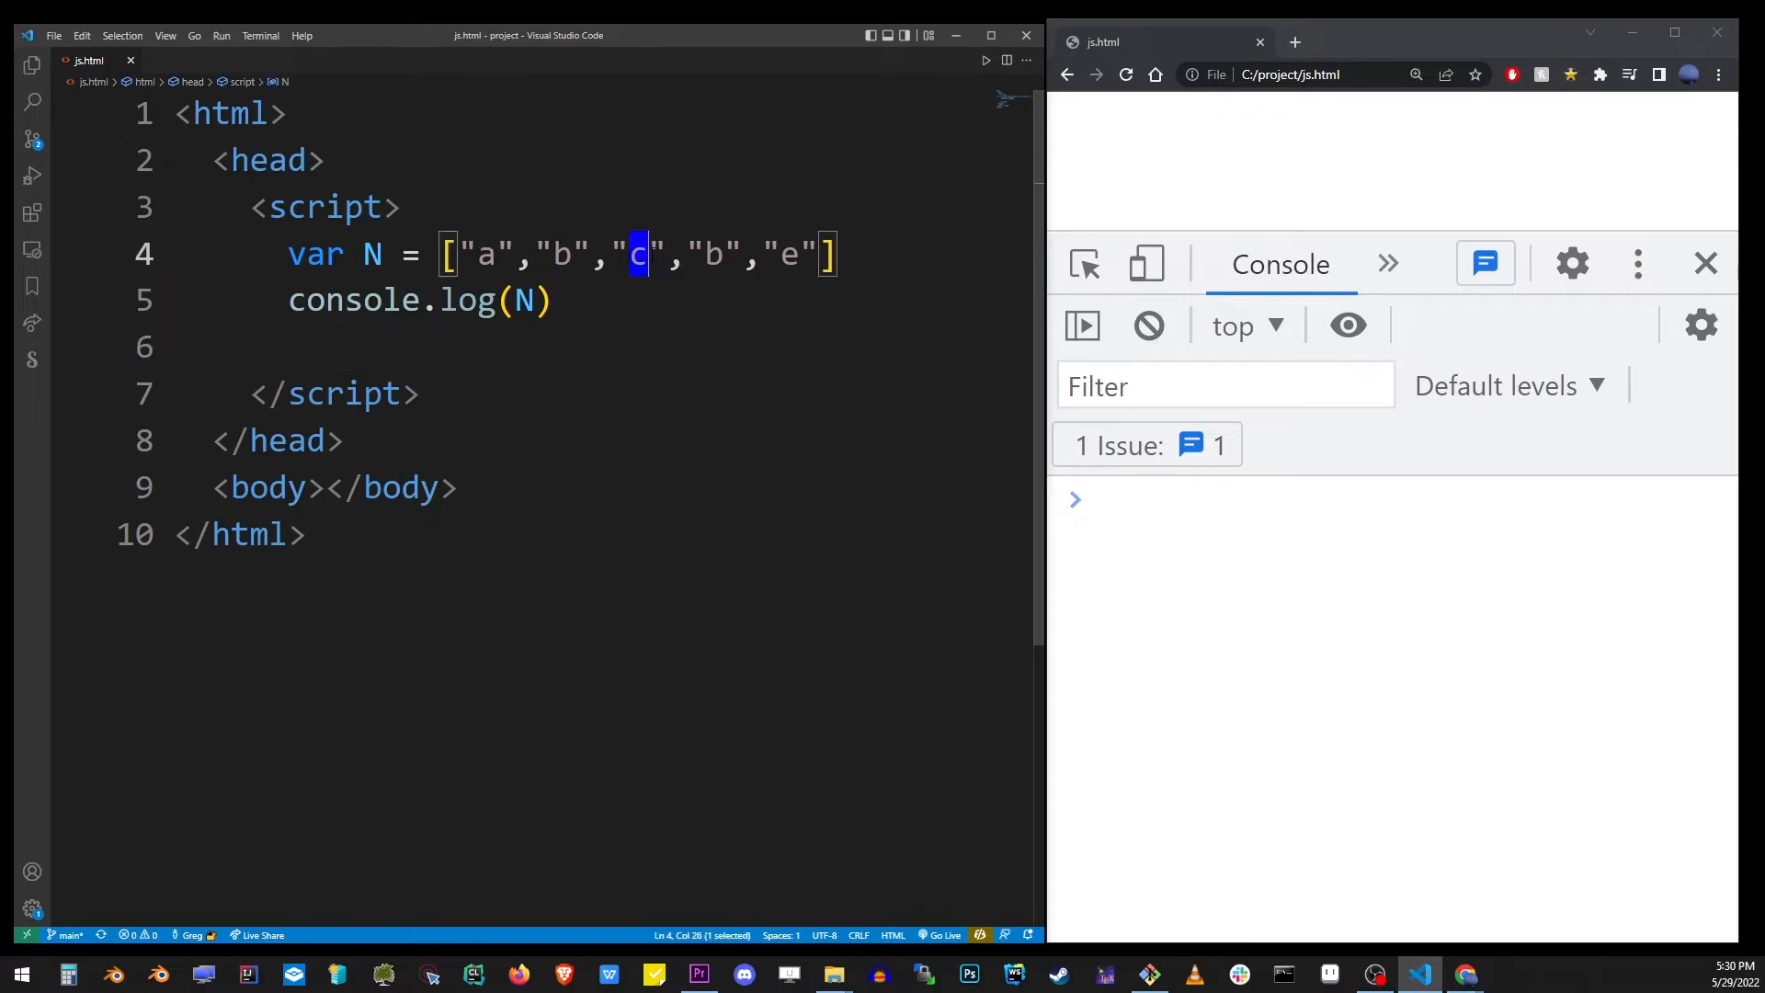
pyautogui.doubleClick(711, 254)
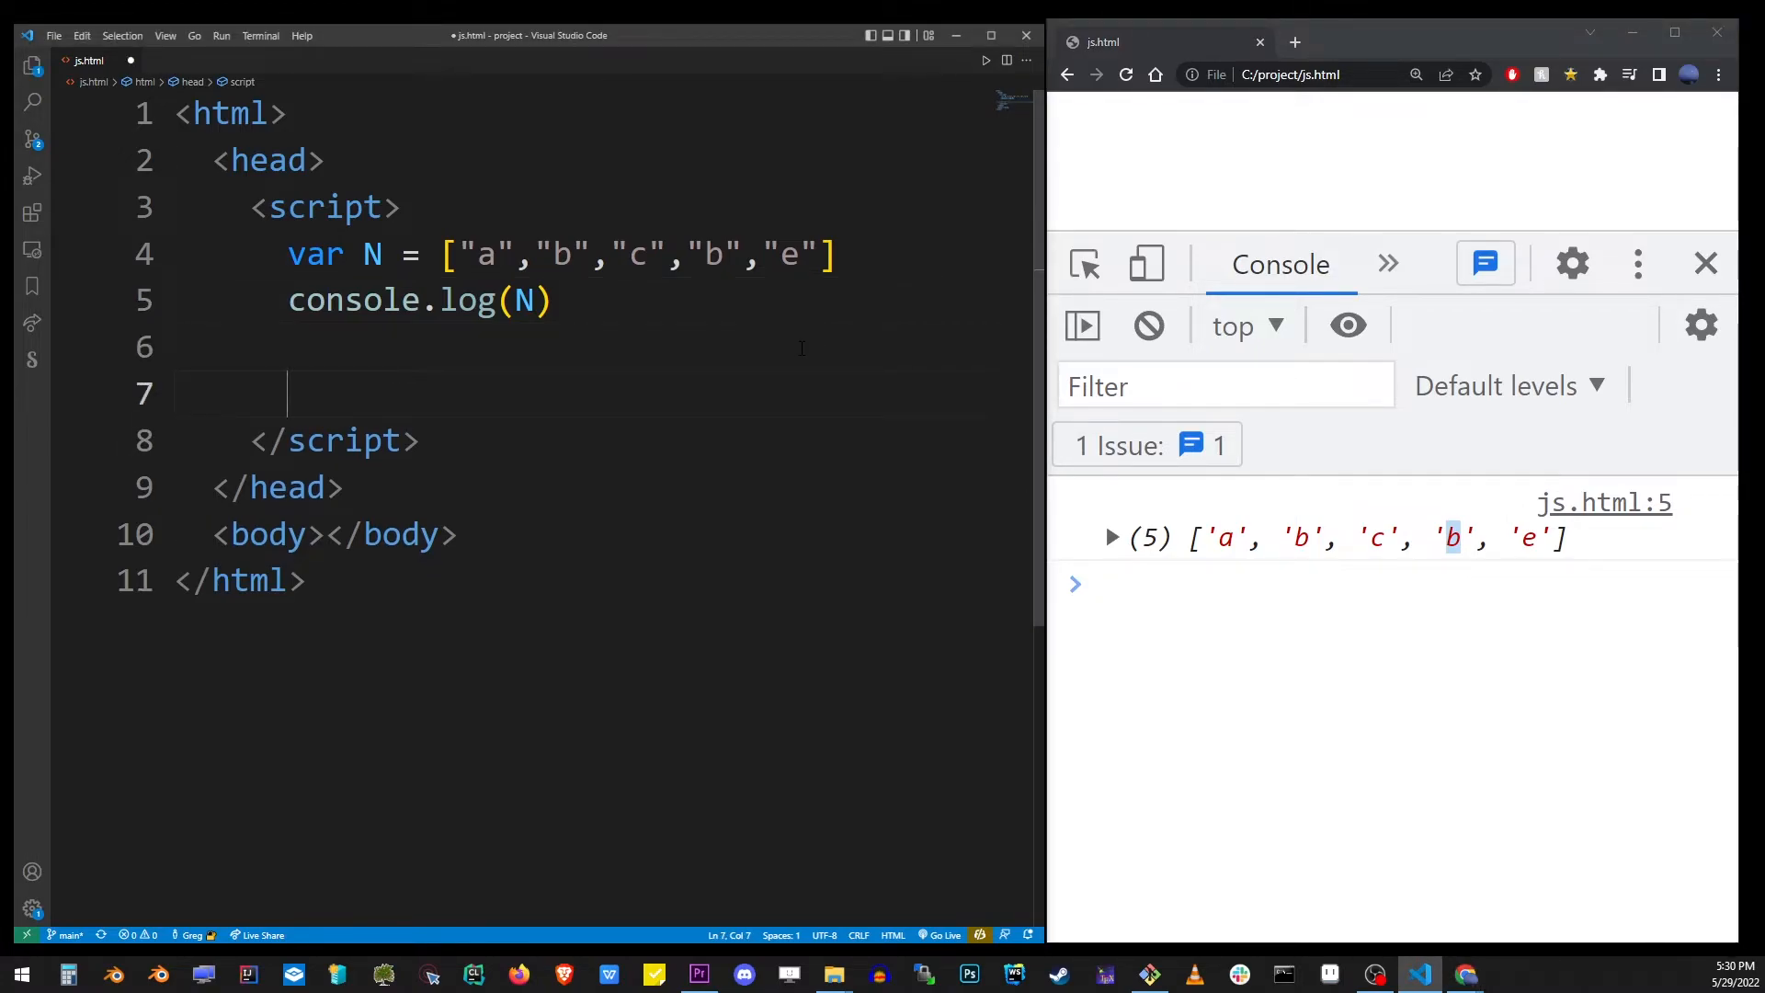
# Step: Write N = N.filter(i => i != "b") on line 7 and highlight the reassigned N
pyautogui.write('N')
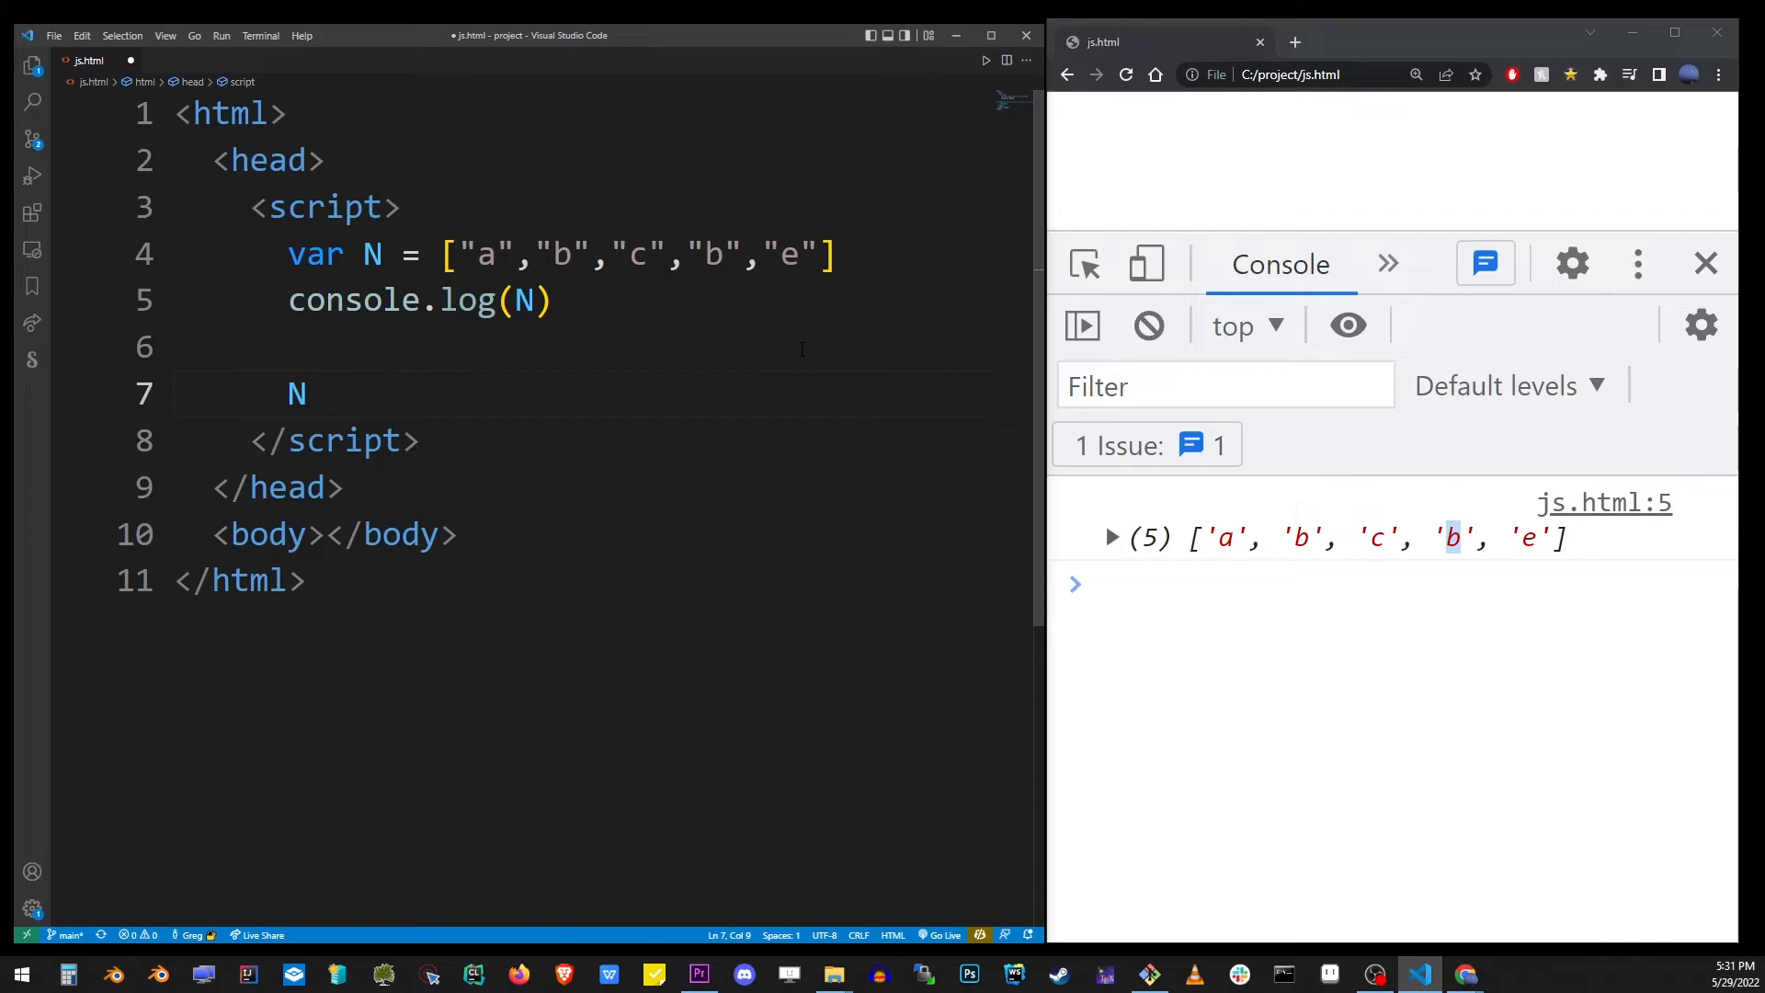
pyautogui.write('=')
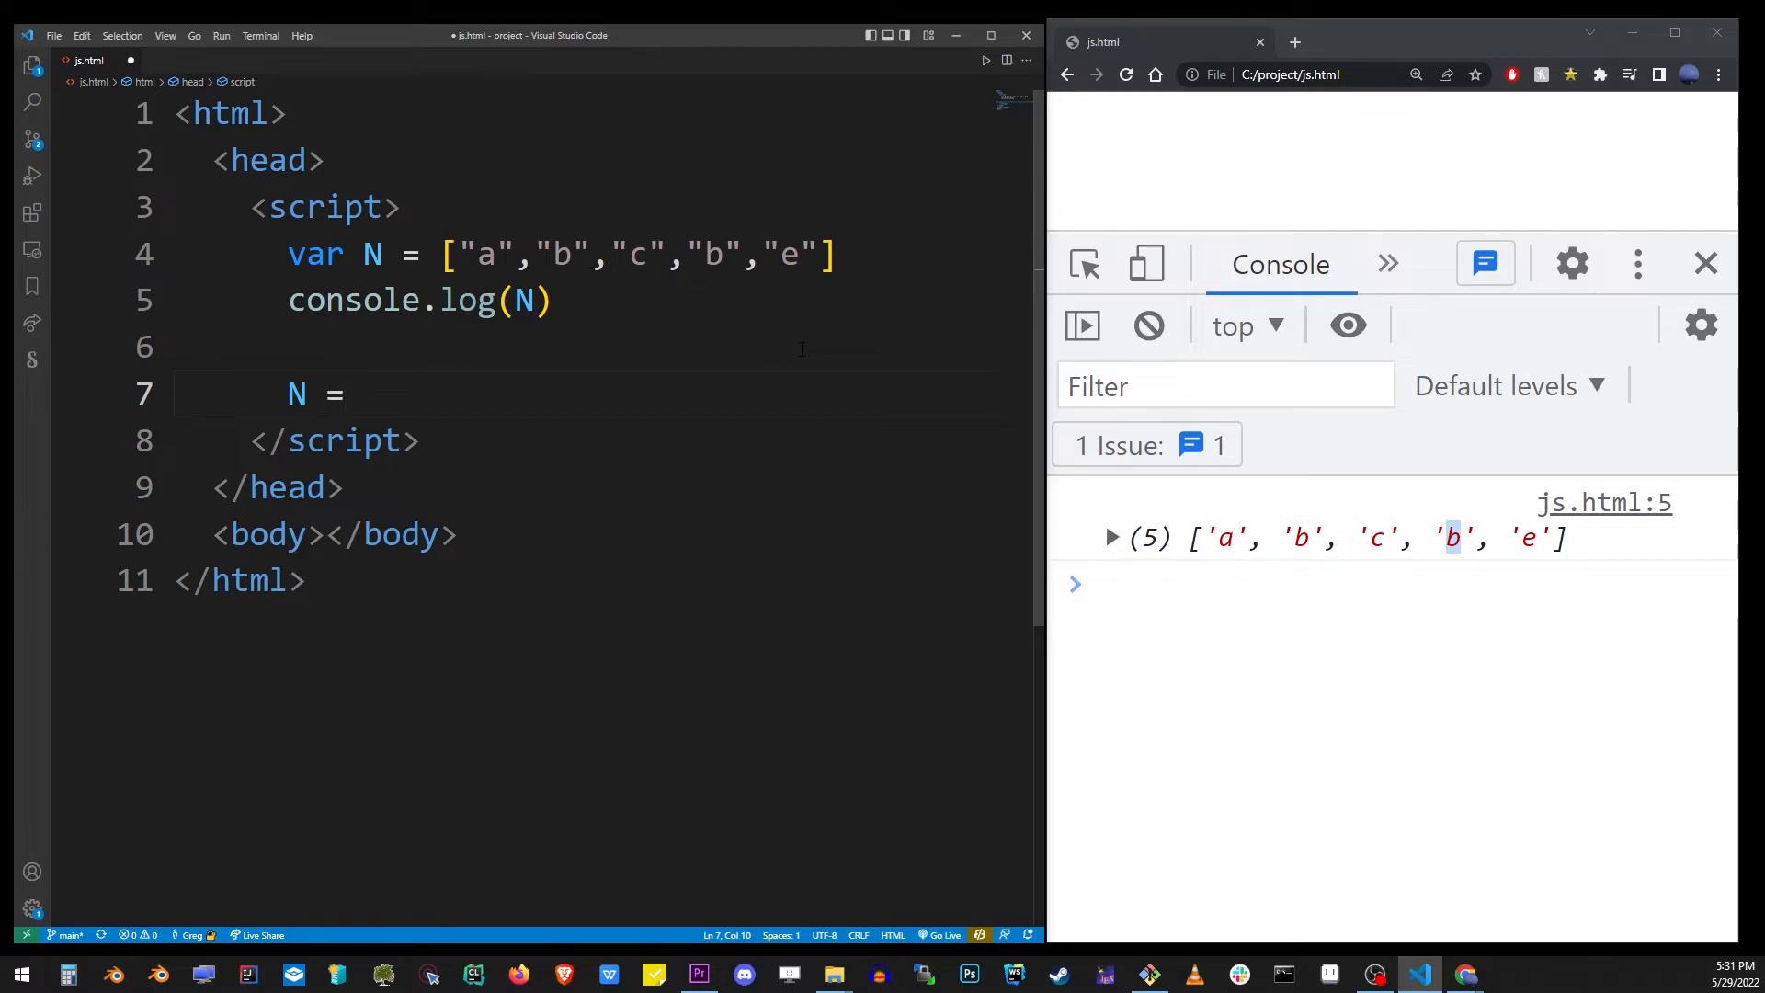
pyautogui.write('N')
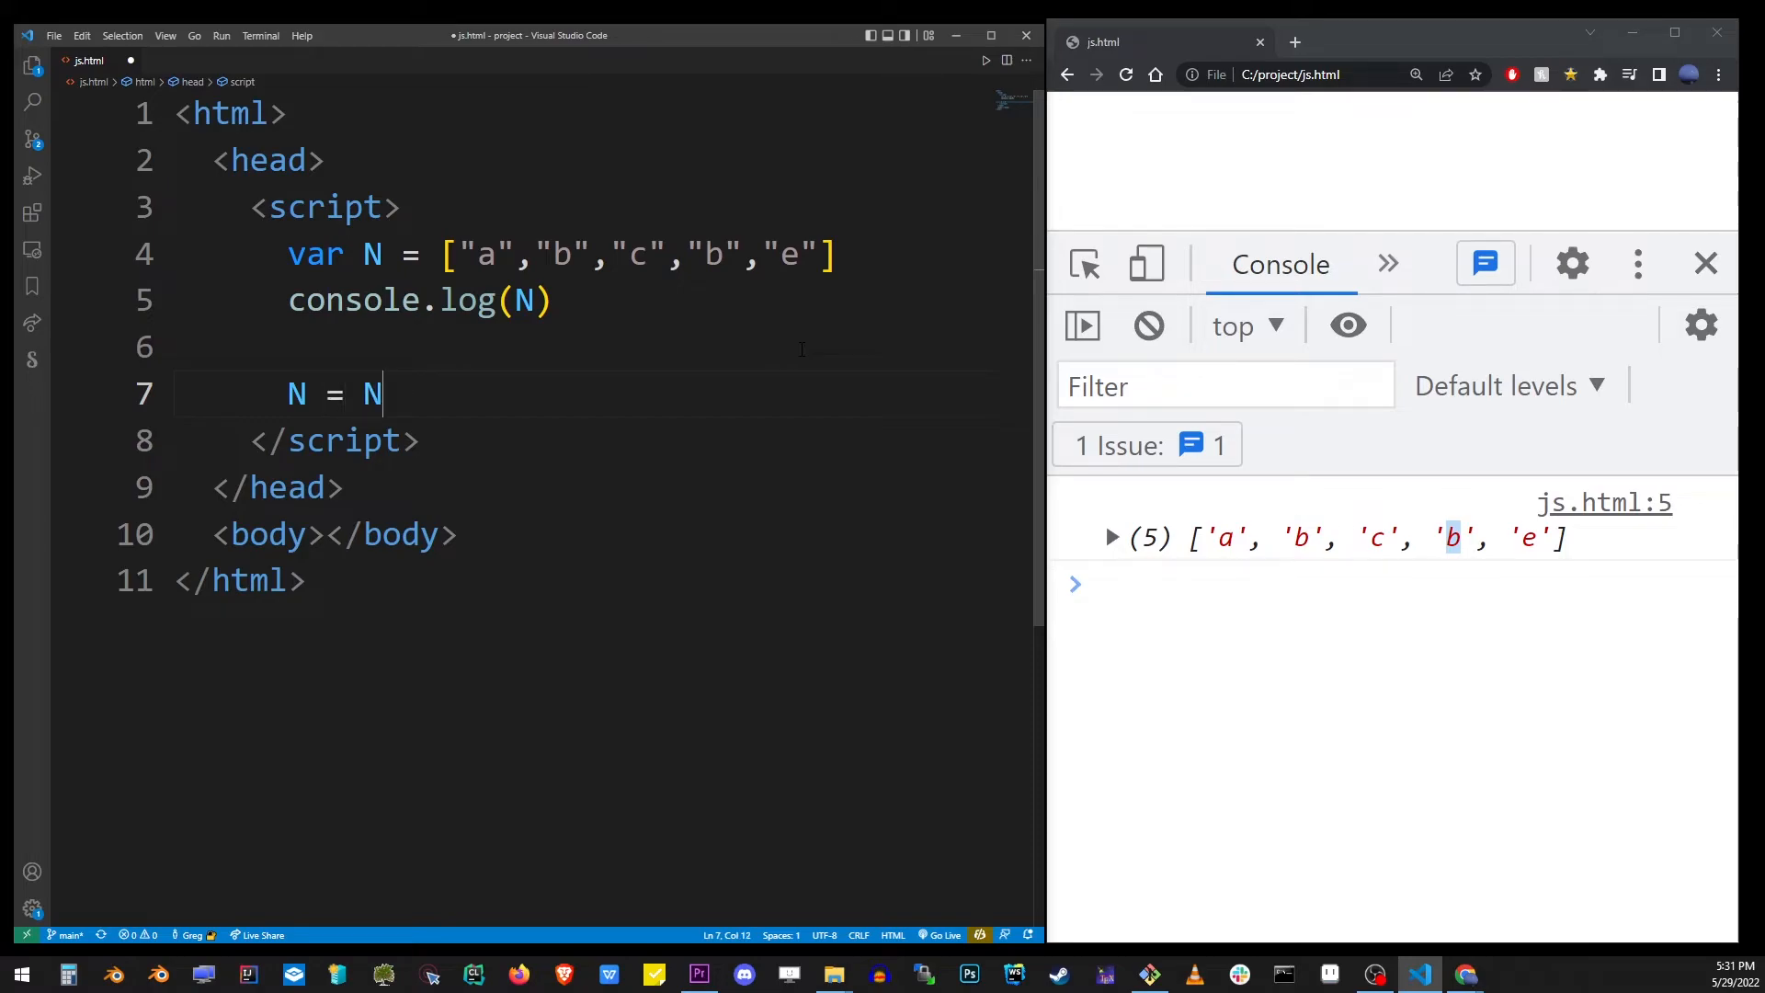
pyautogui.write('.filter(')
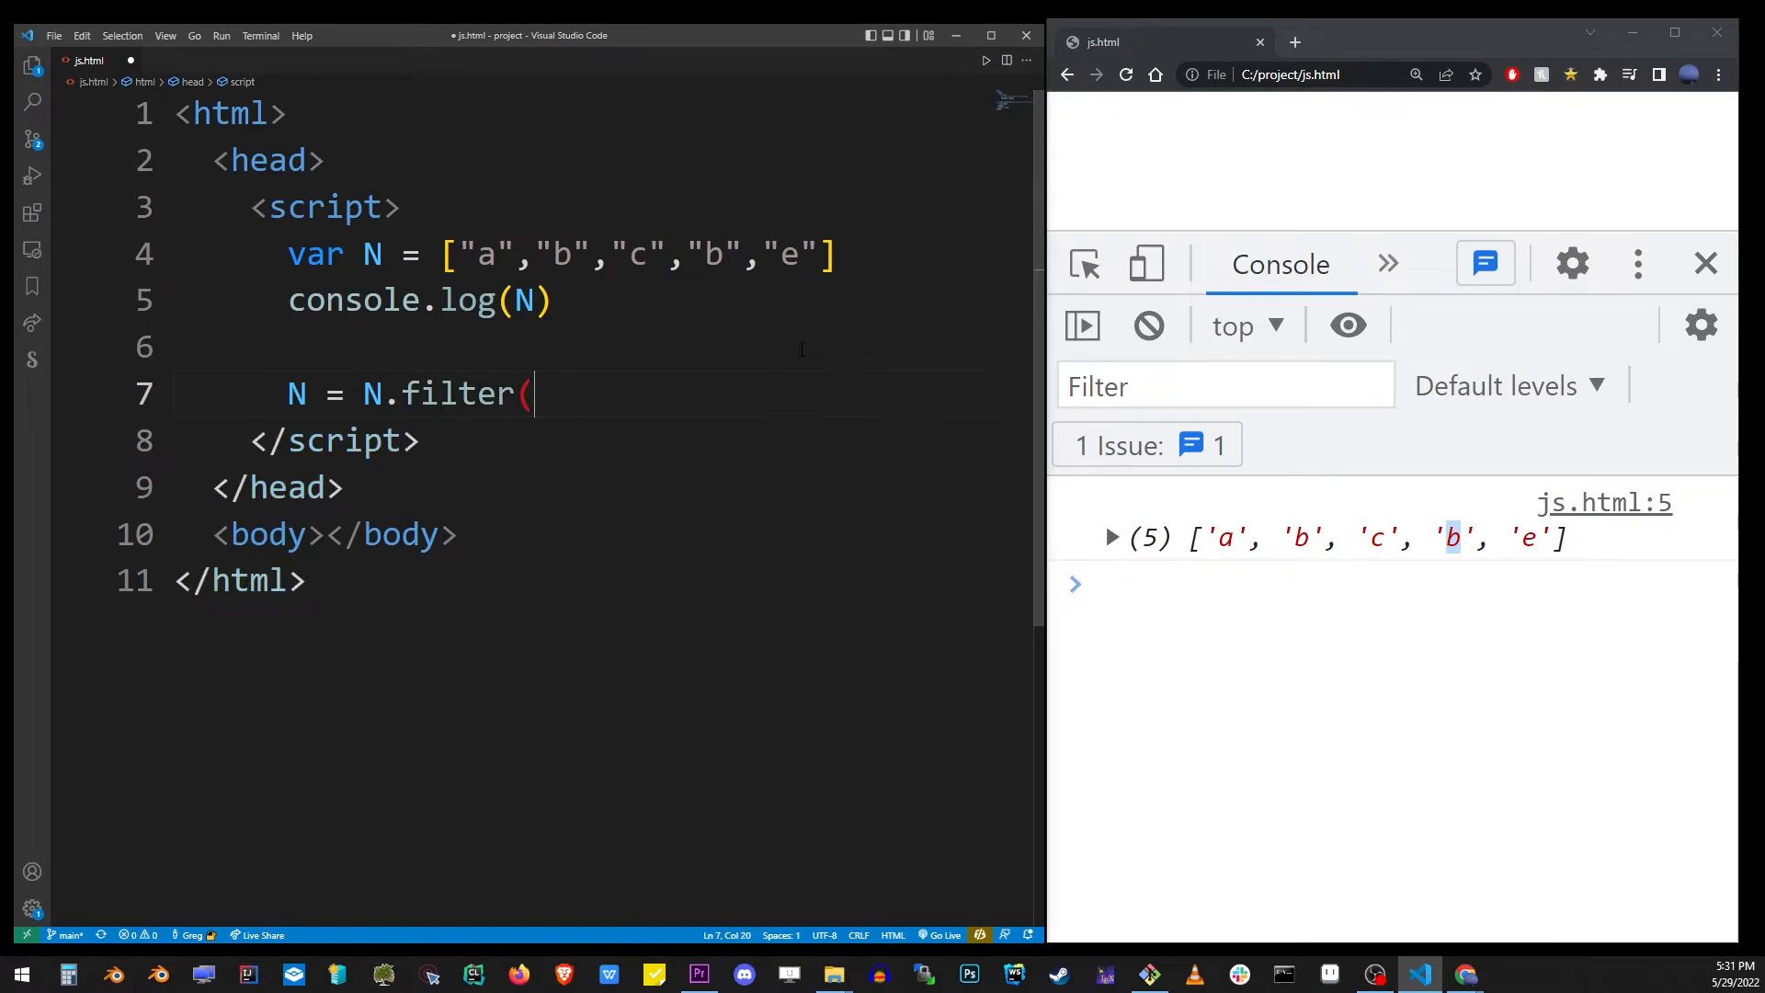
pyautogui.write('i =>')
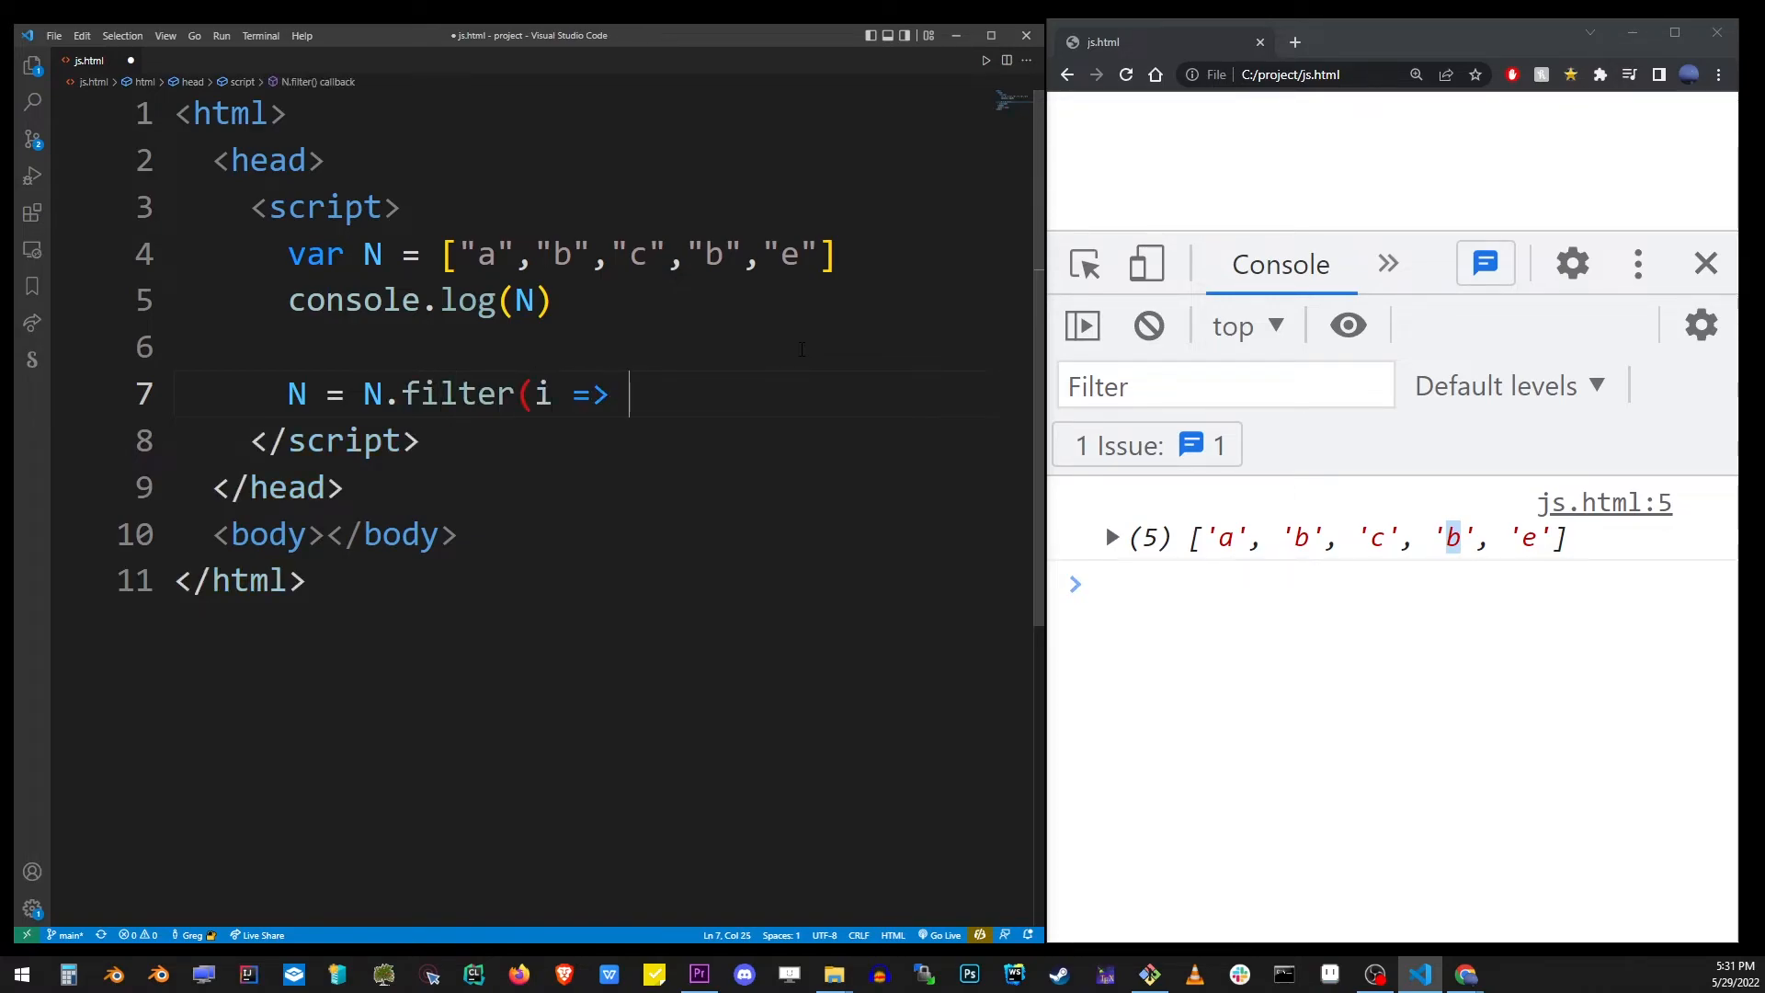
pyautogui.write('i !')
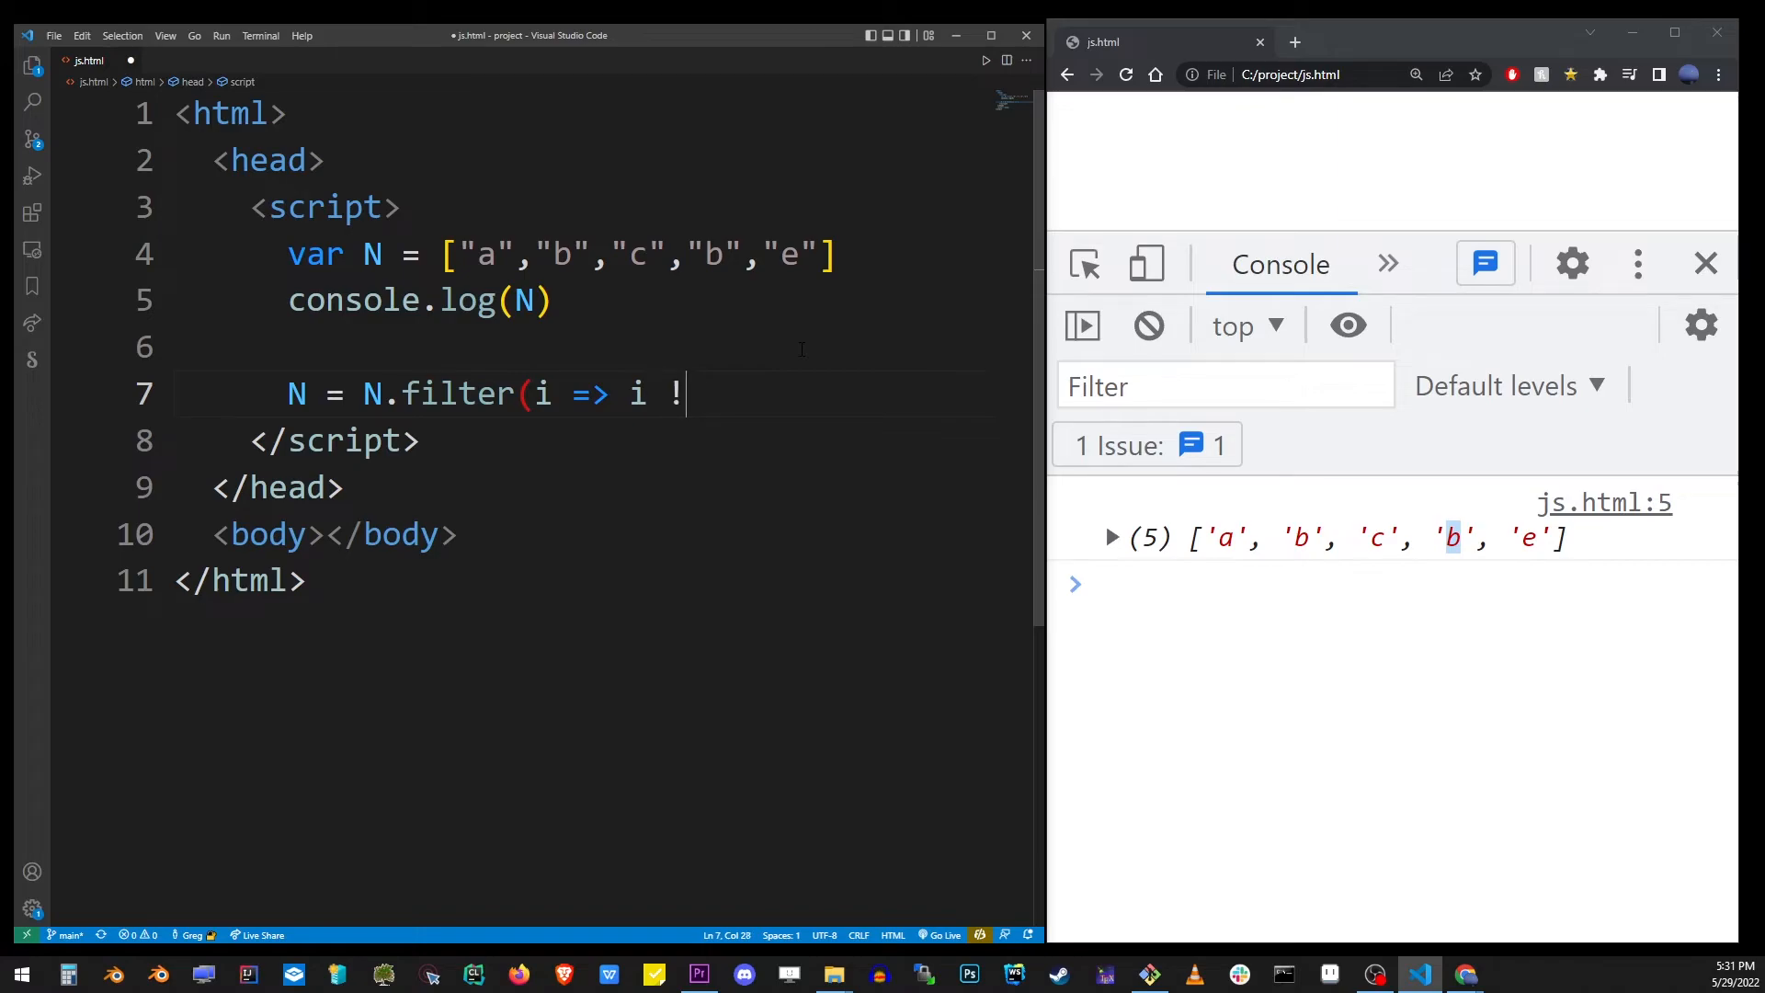
pyautogui.write("= '")
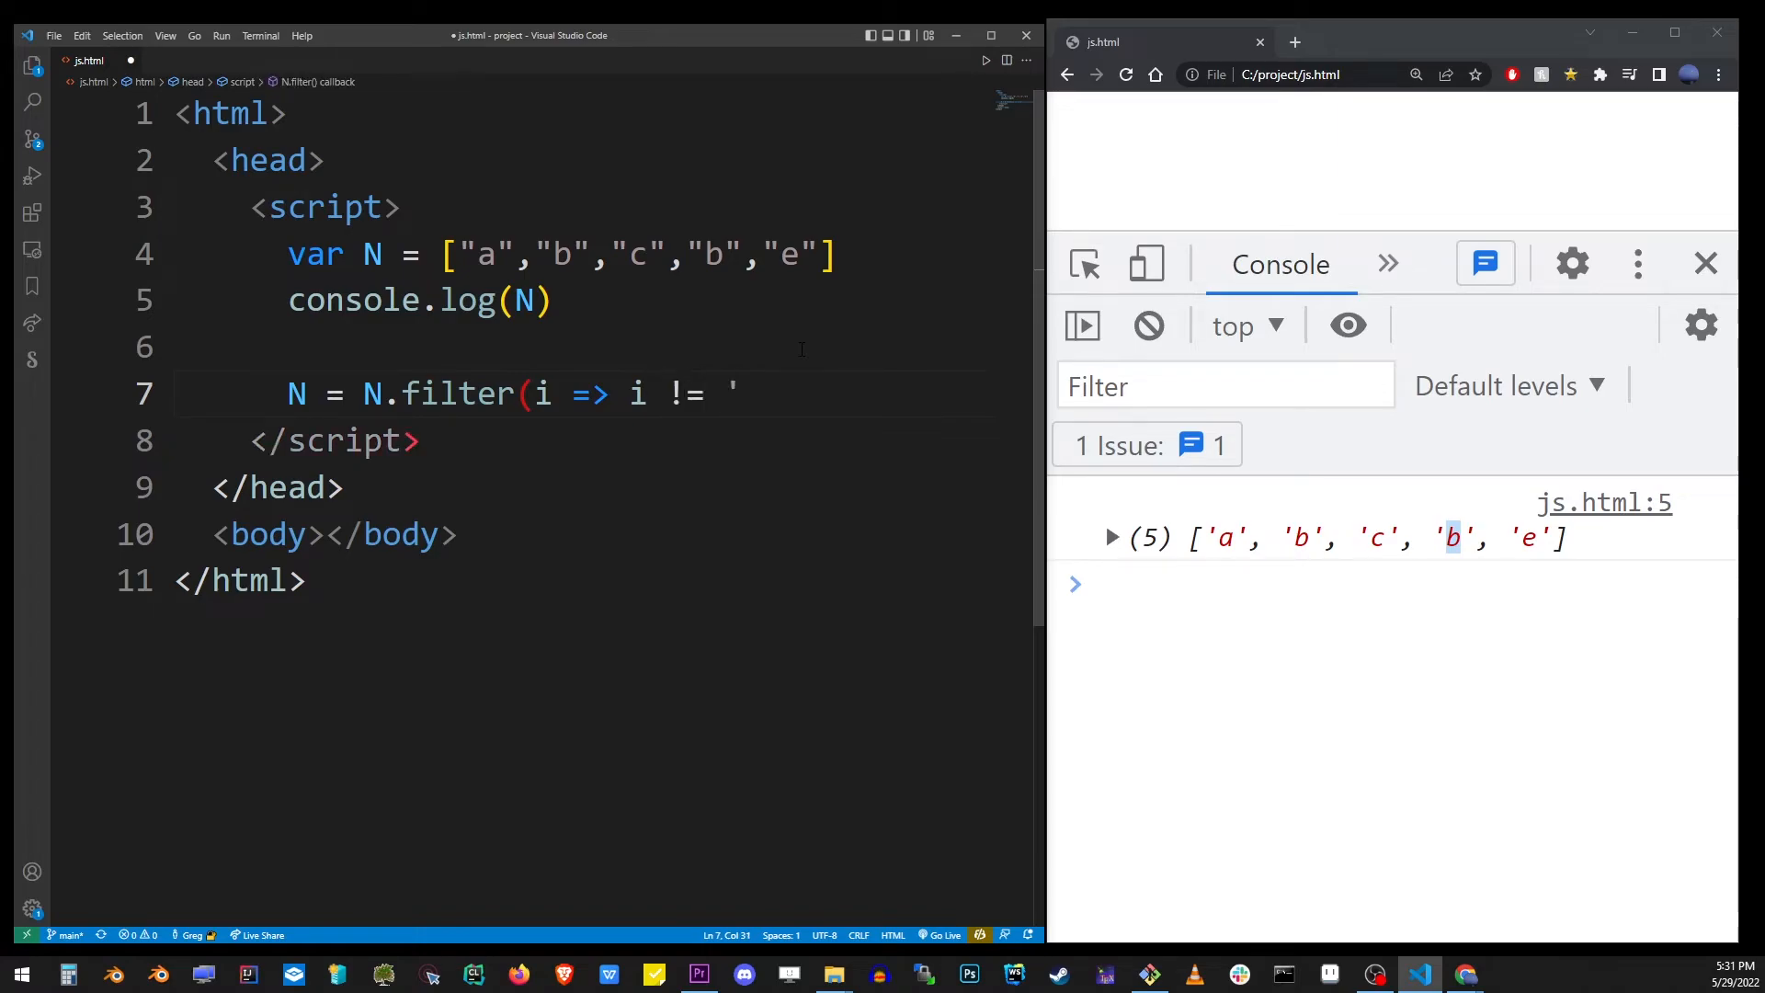
pyautogui.write('b"')
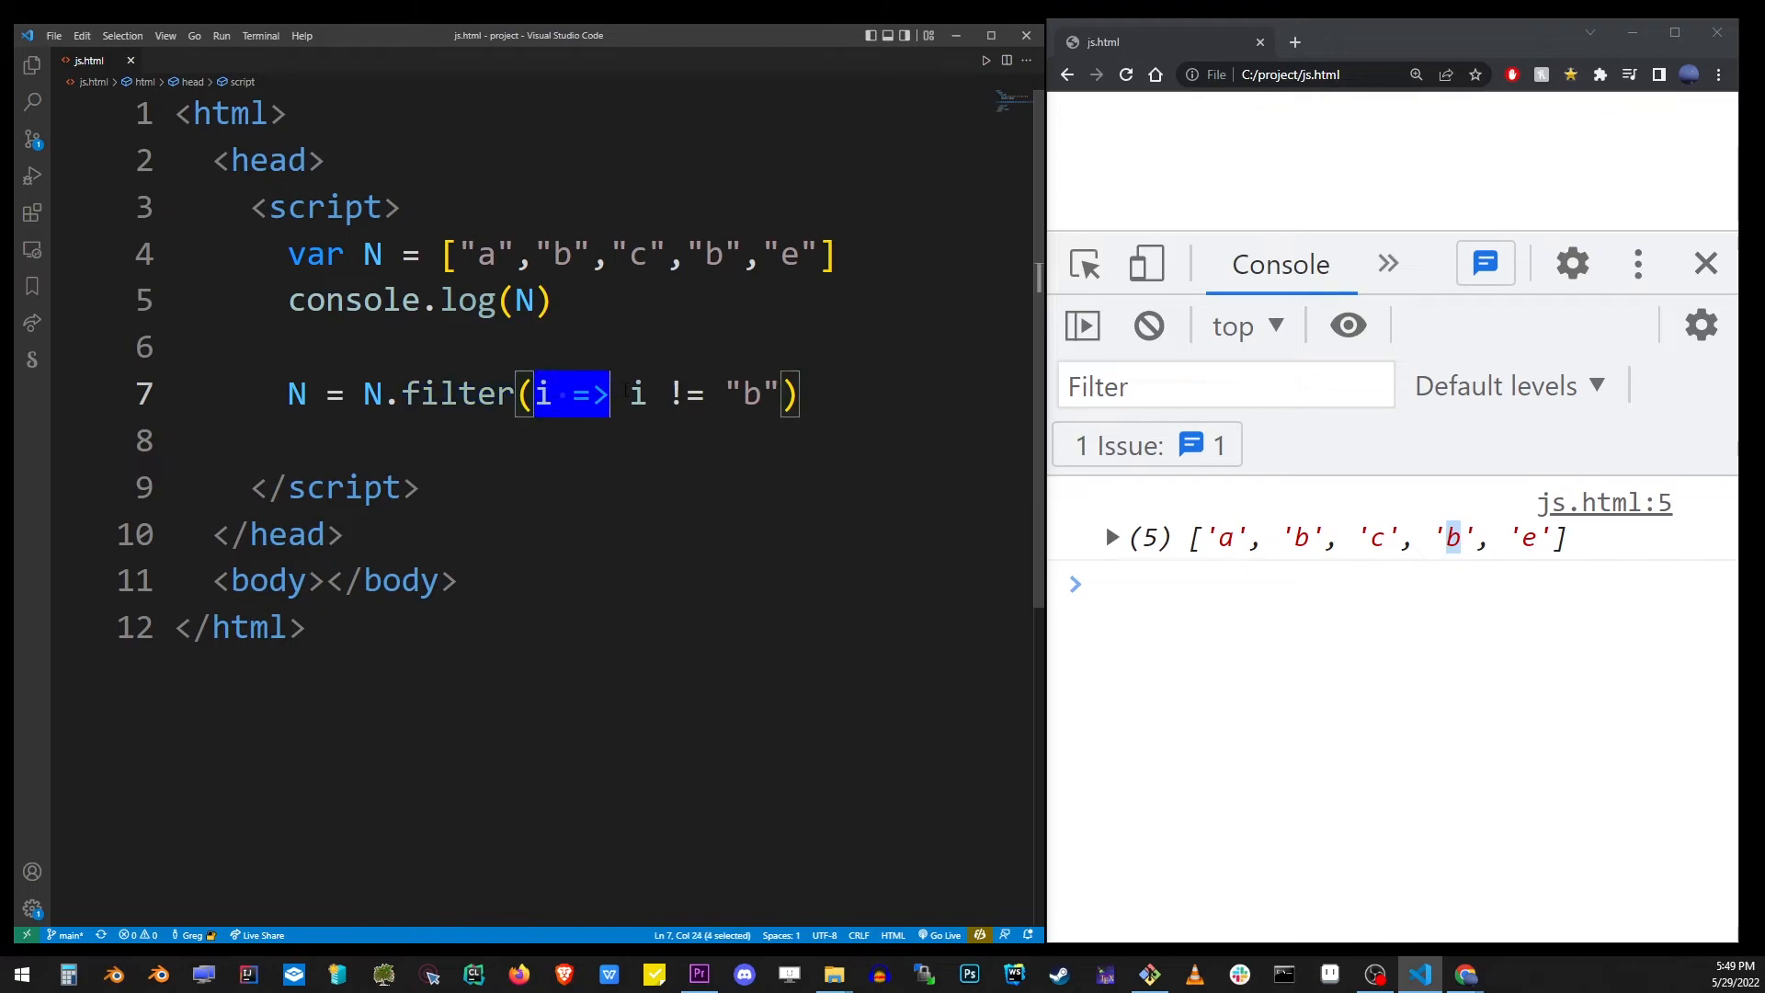
pyautogui.moveTo(543, 394); pyautogui.dragTo(780, 394)
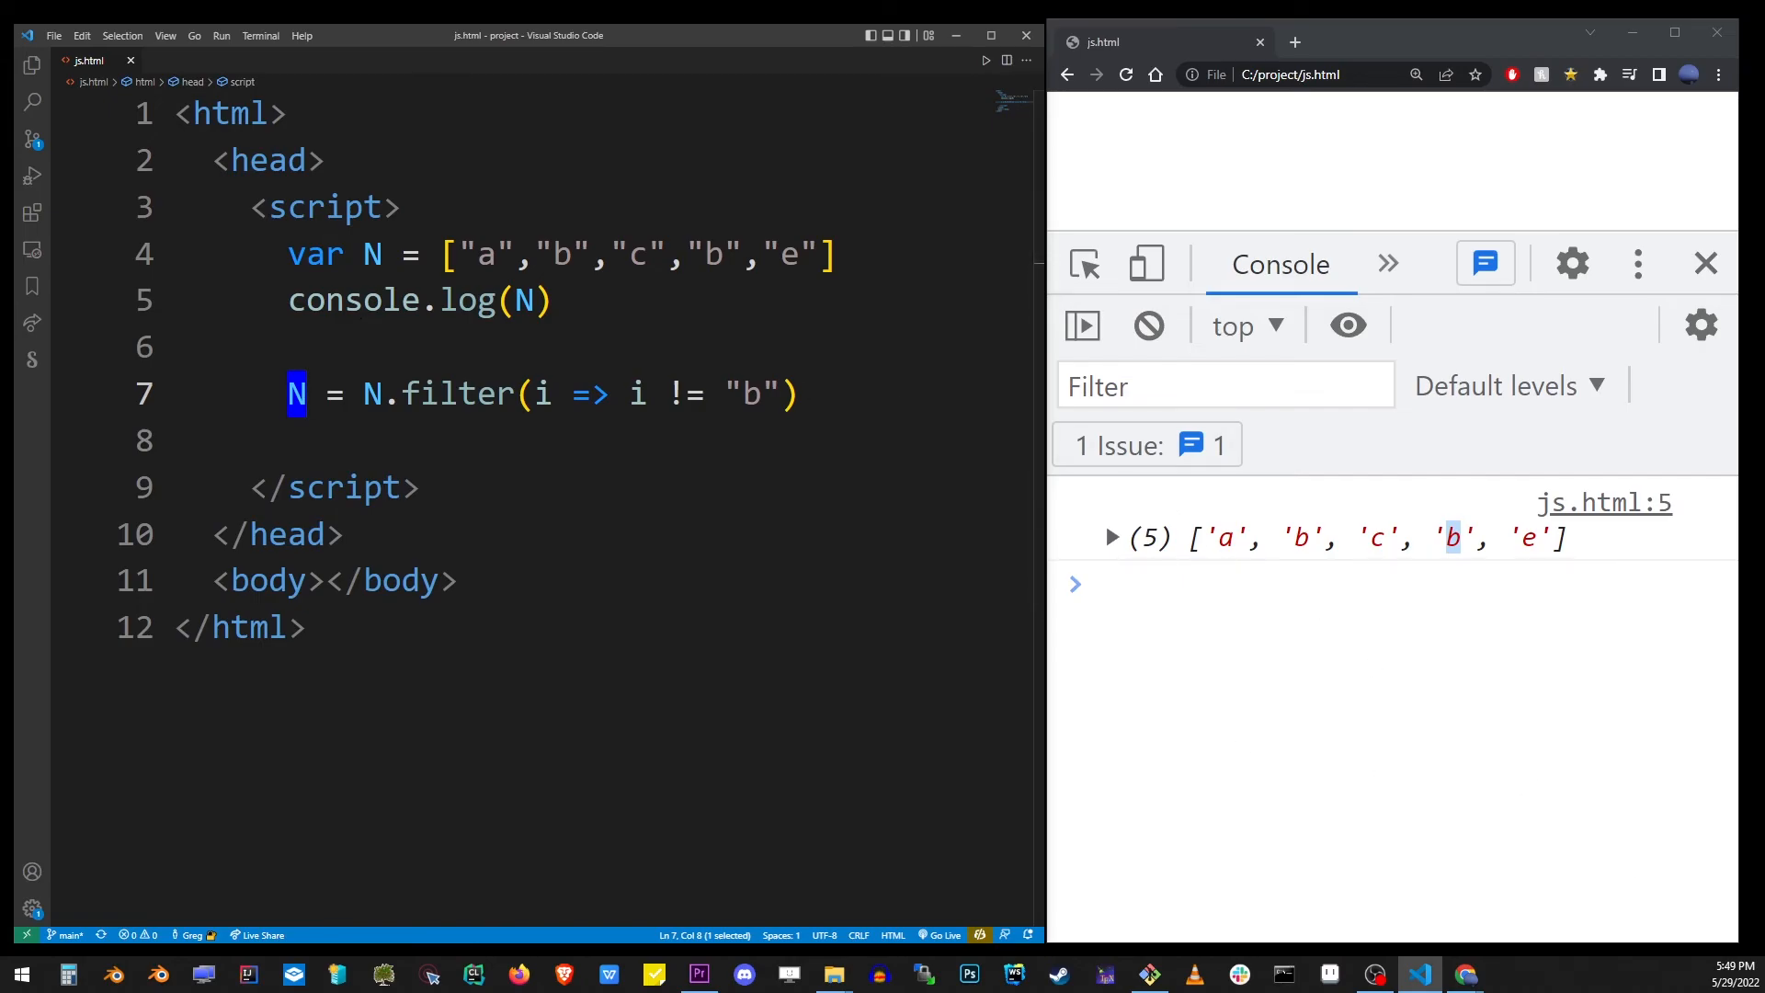
# Step: Add console.log(N) after the filter line, then select the filtered "b" value
pyautogui.write('console.')
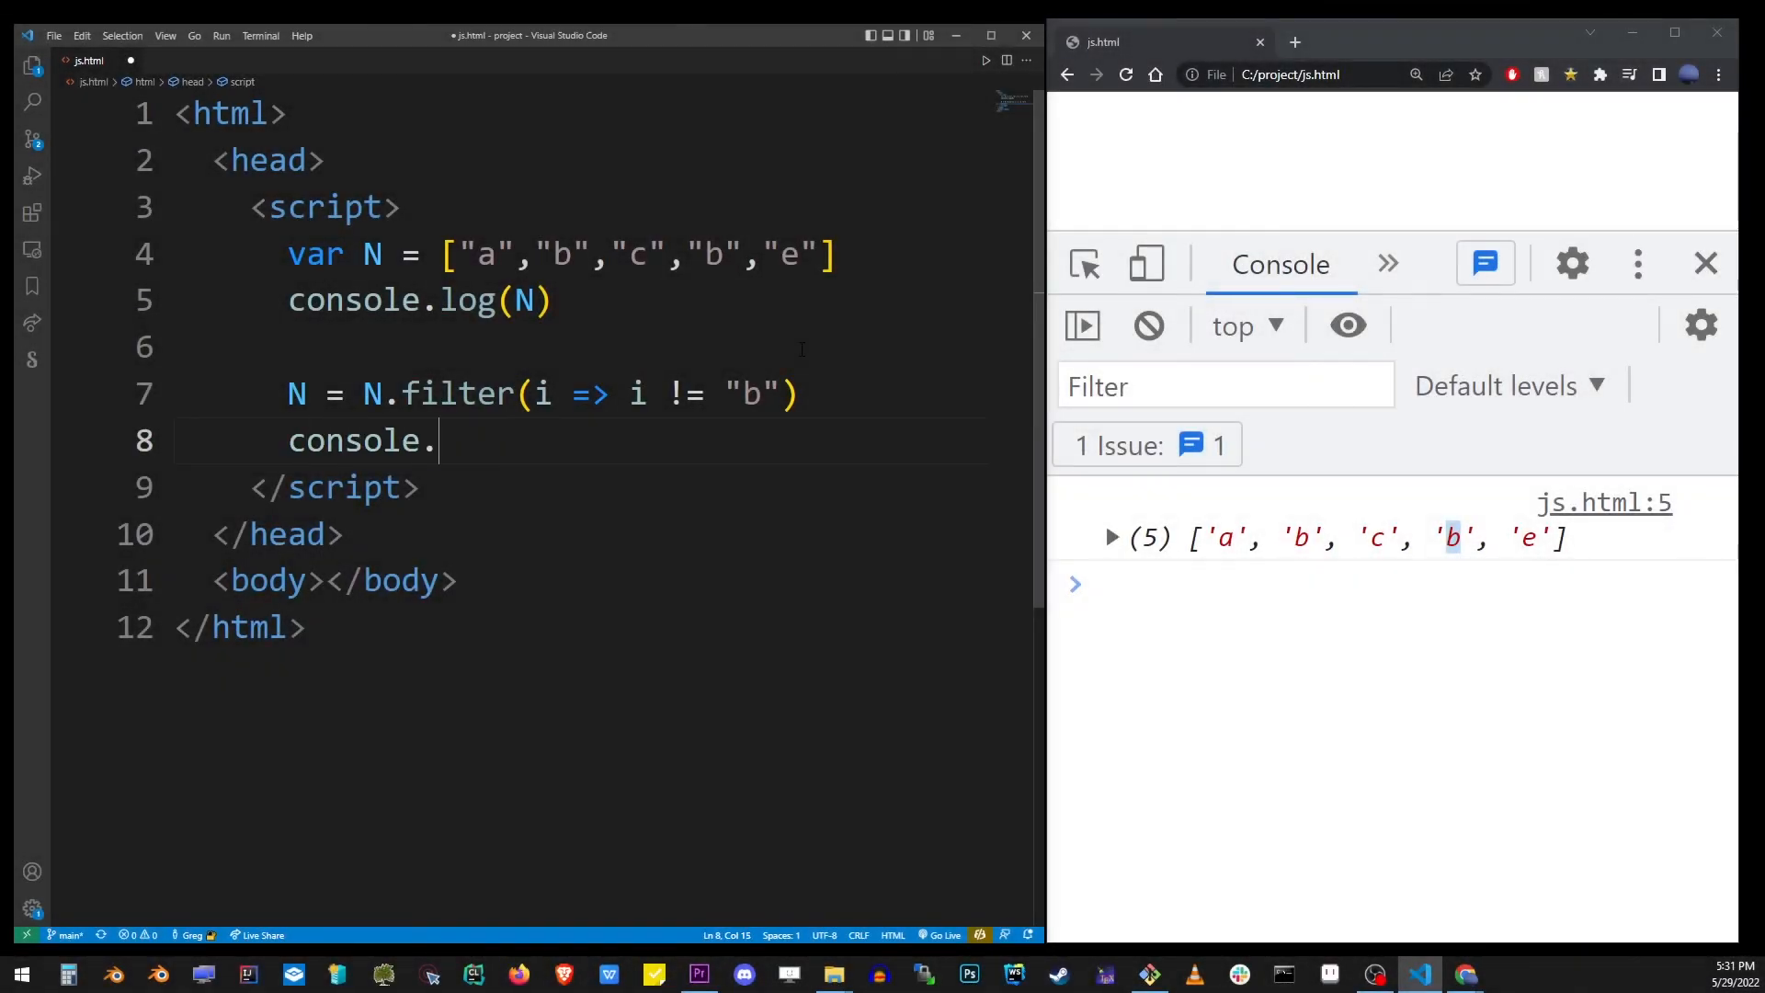
pyautogui.write('log()')
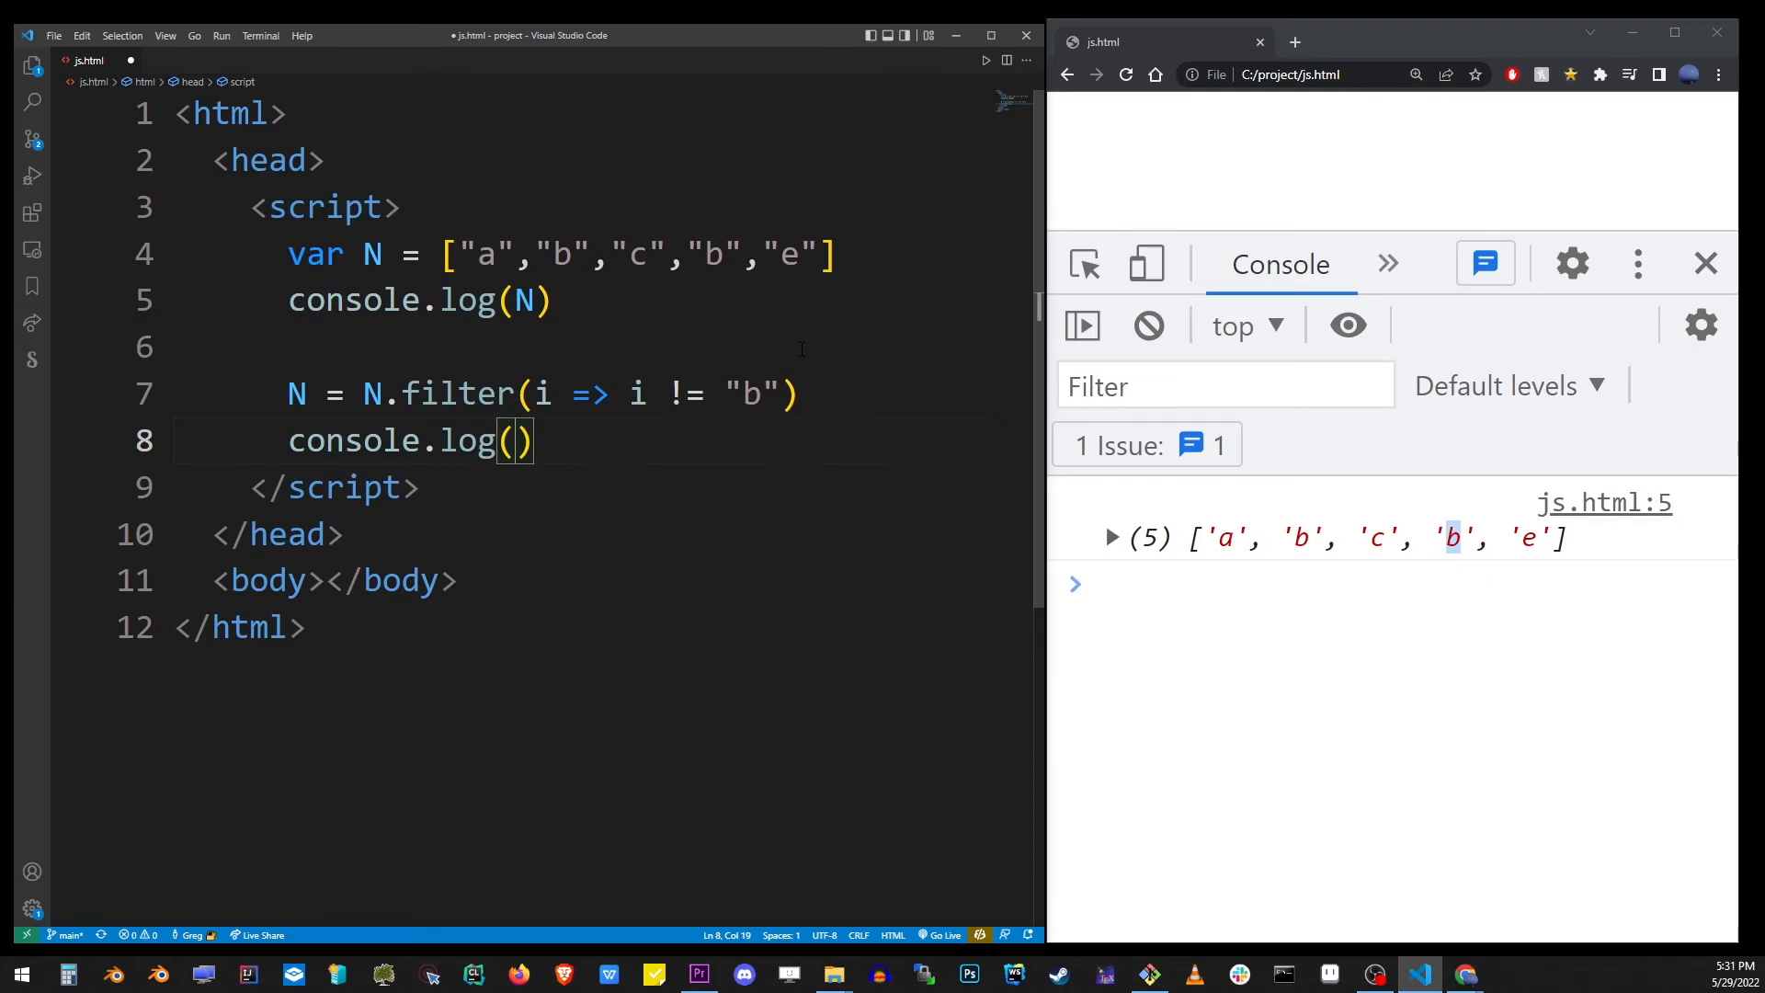
pyautogui.write('N')
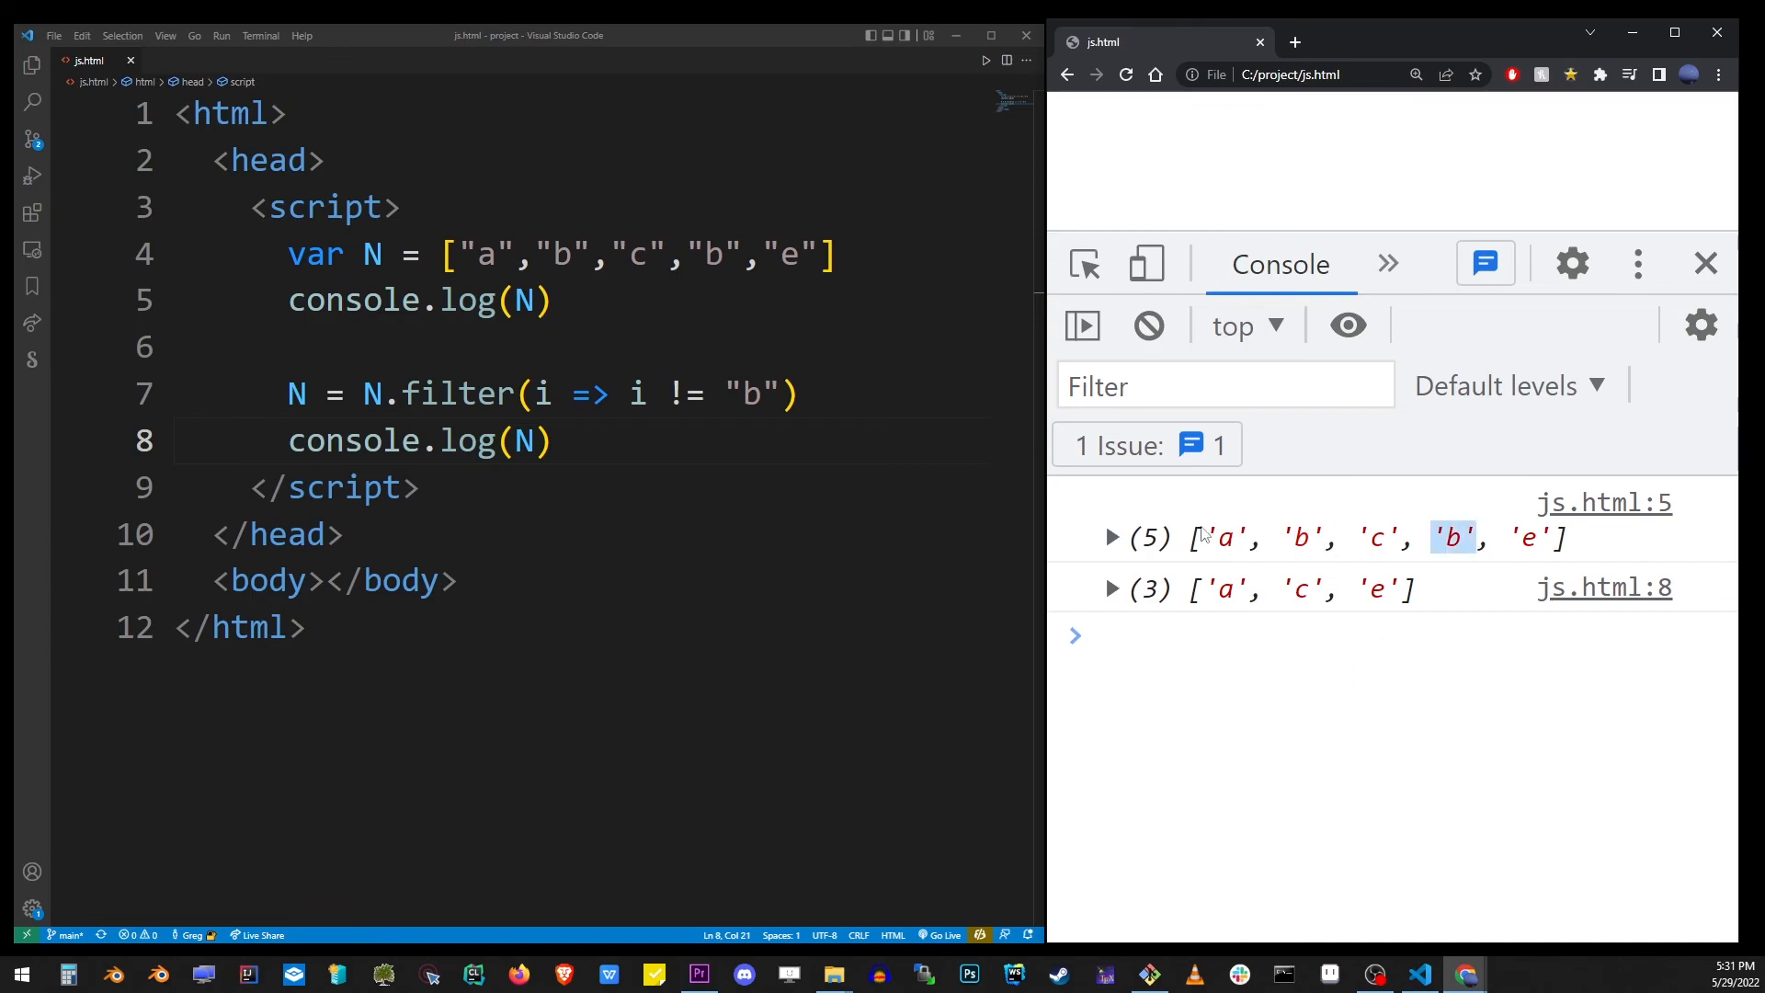
pyautogui.doubleClick(753, 394)
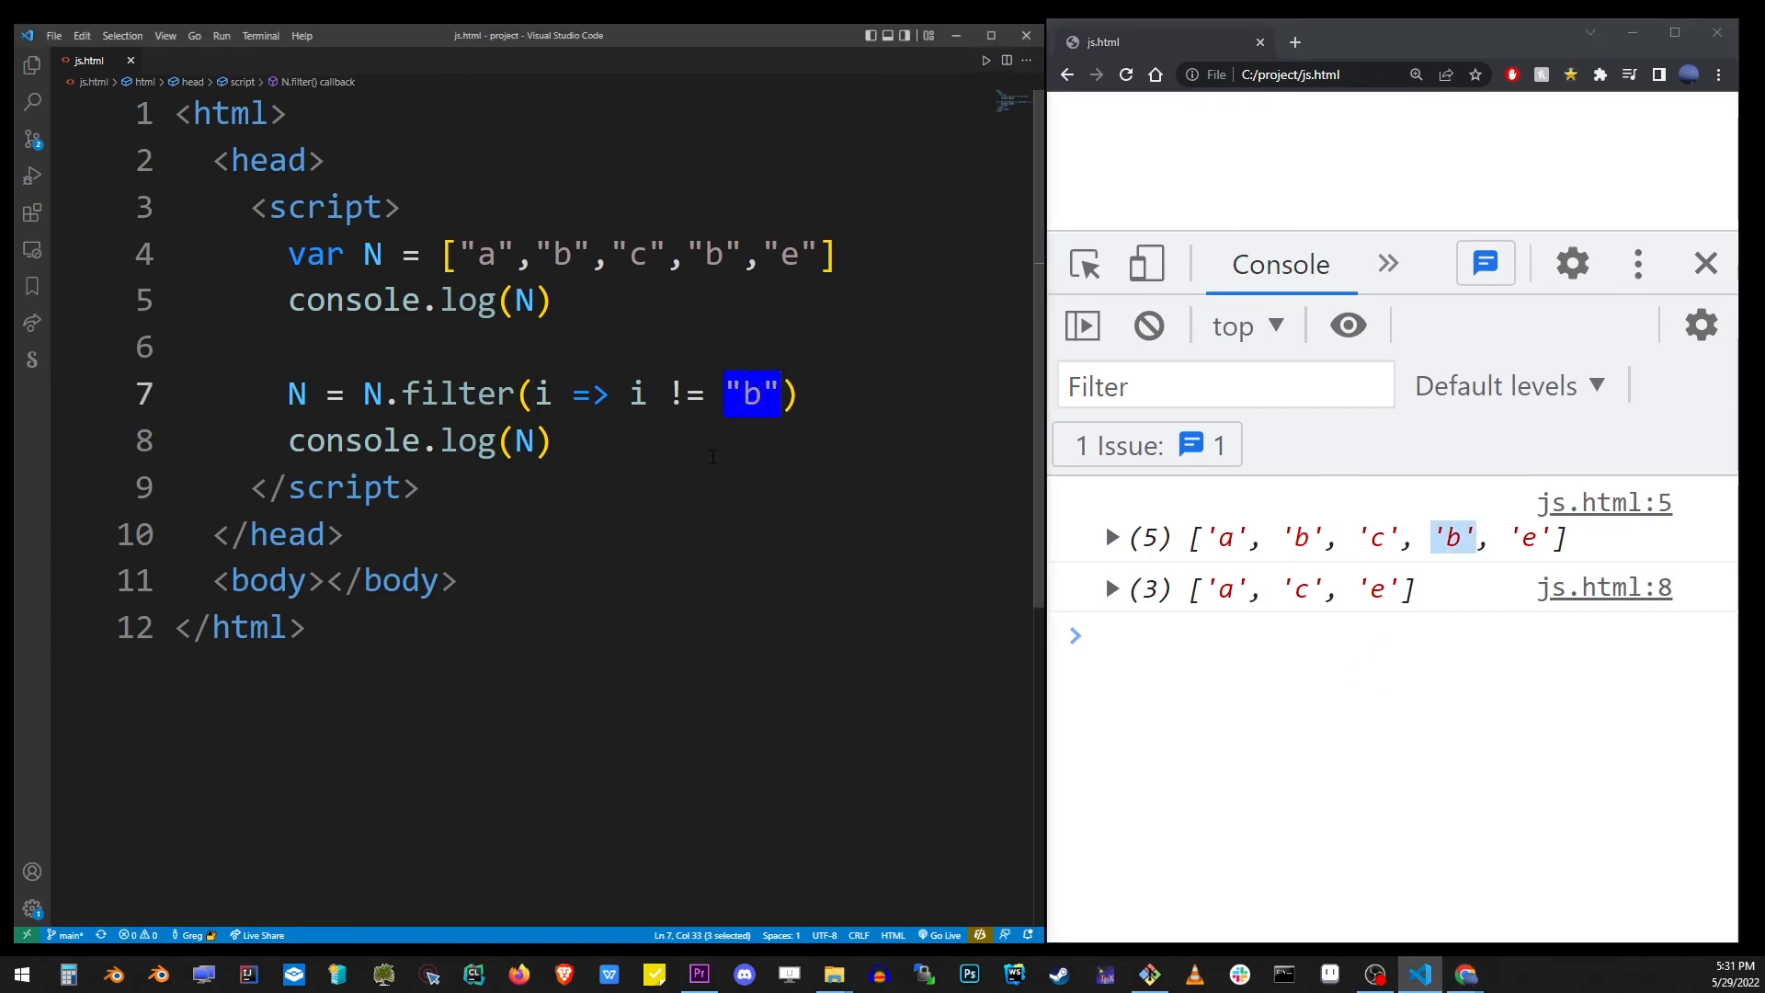
pyautogui.click(530, 440)
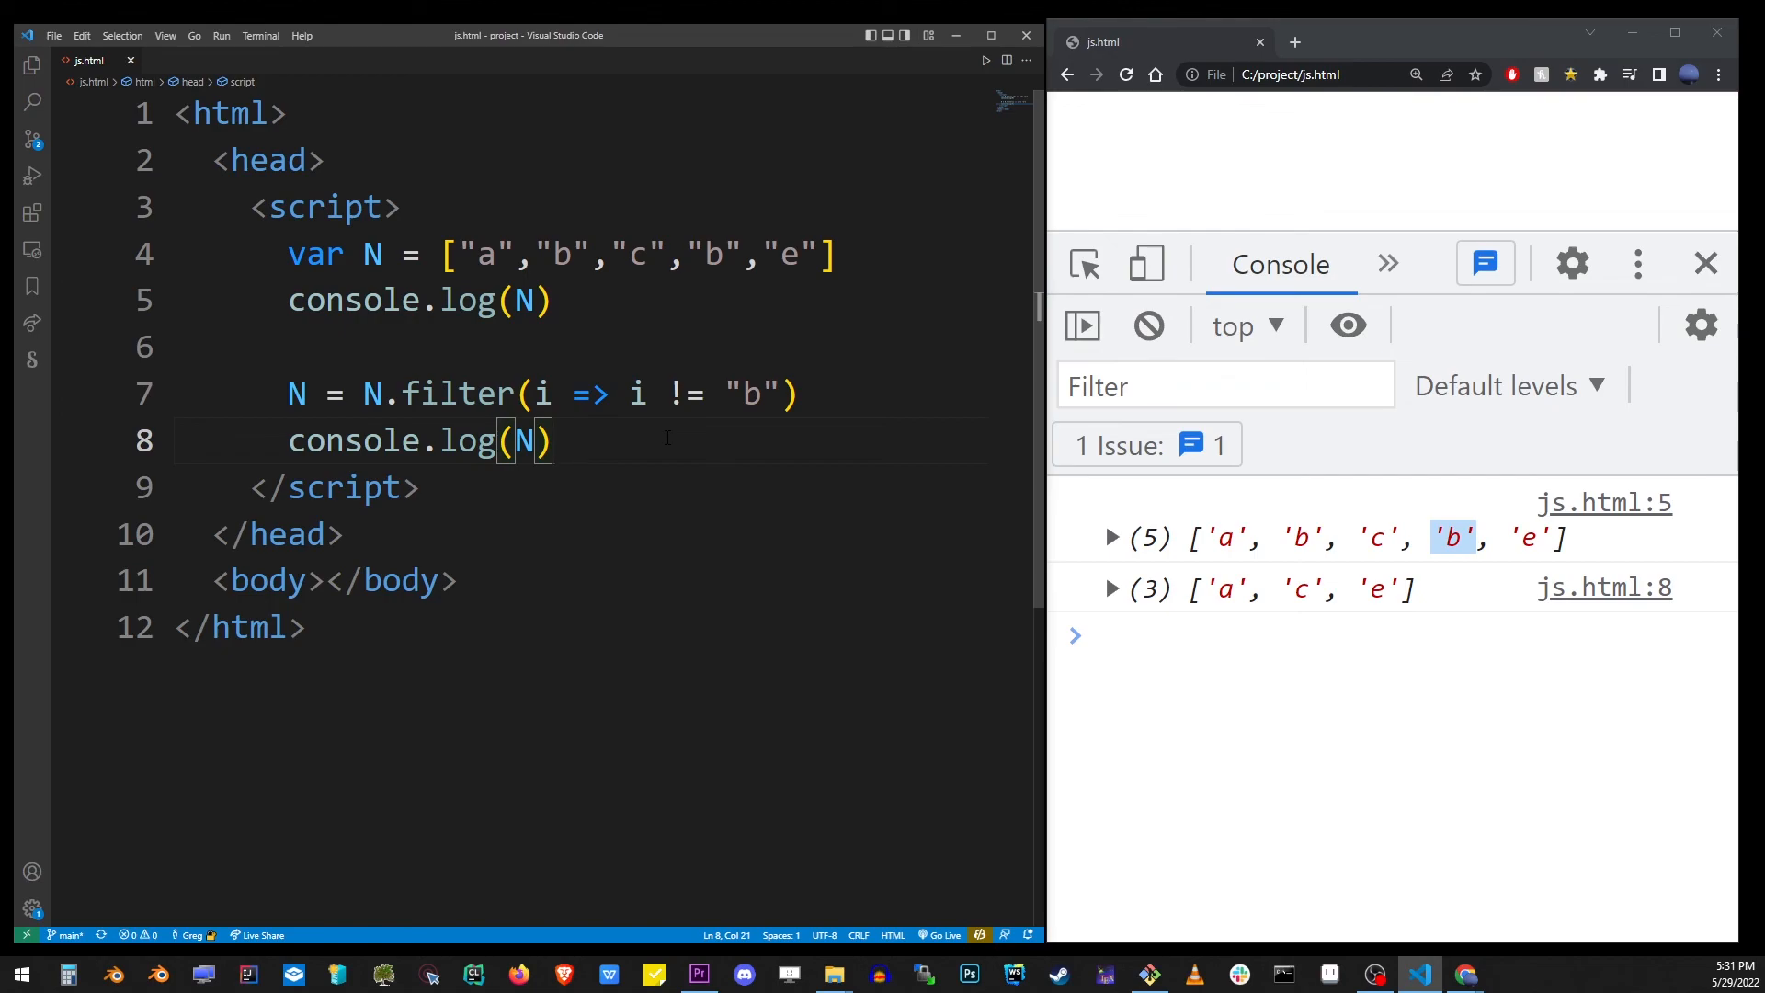